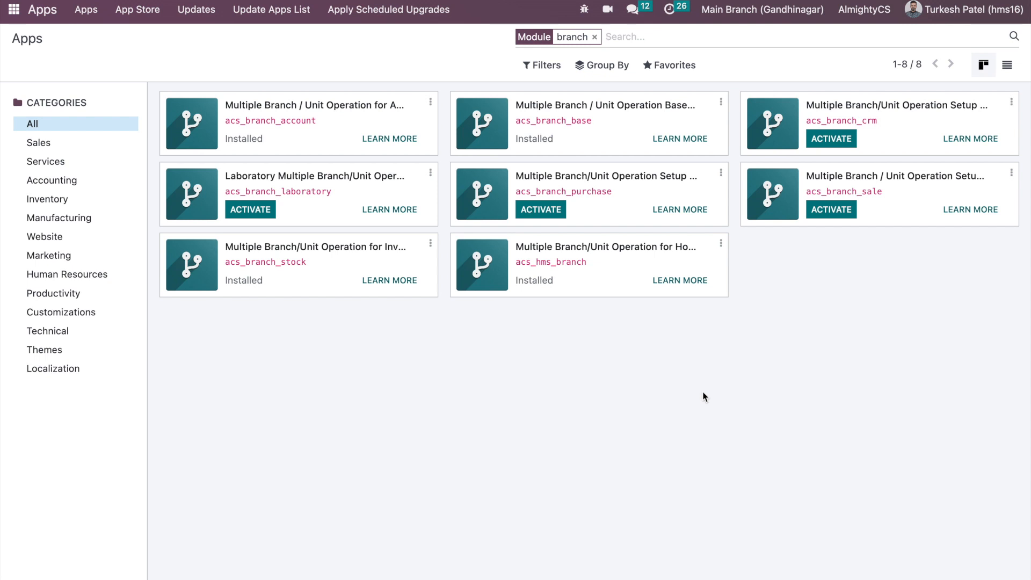
{"action": "mouse_move", "coordinate": [535, 159]}
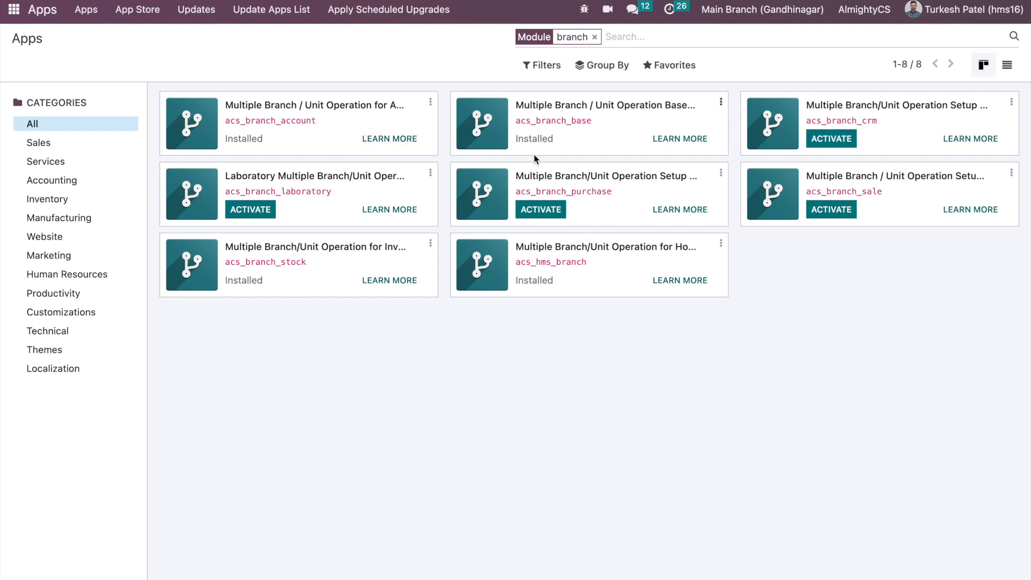
{"action": "mouse_move", "coordinate": [856, 222]}
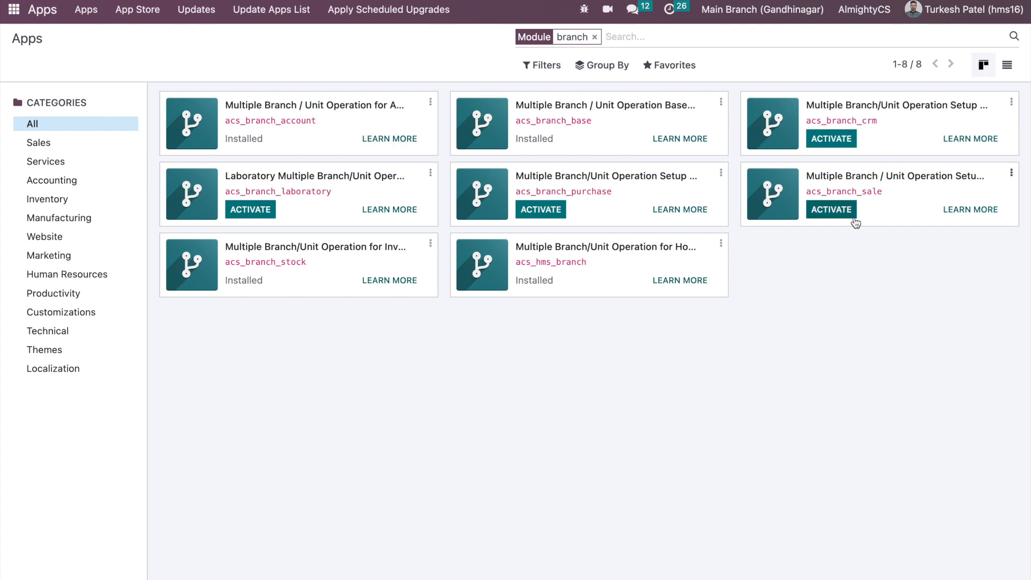
{"action": "mouse_move", "coordinate": [324, 272]}
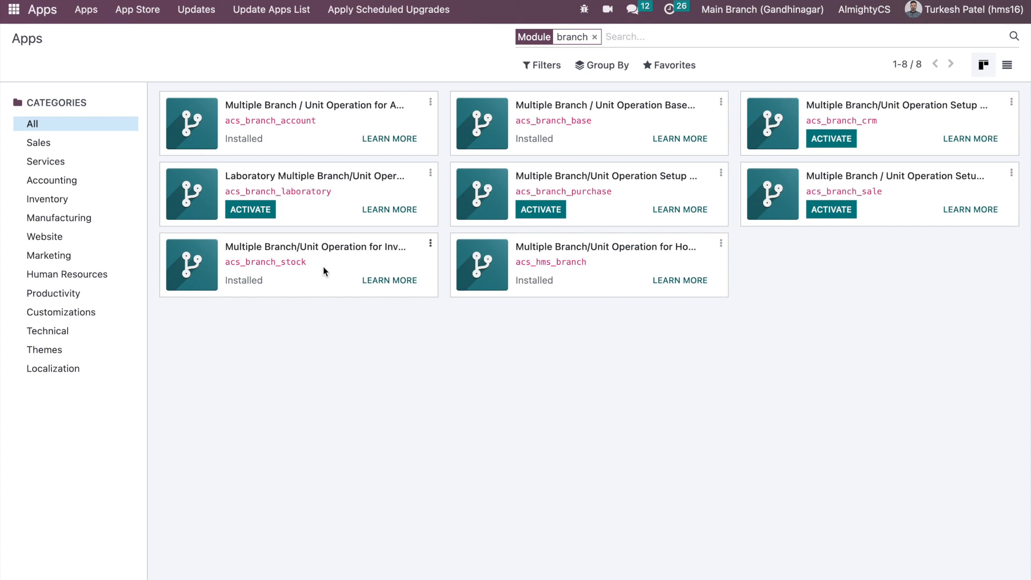
{"action": "mouse_move", "coordinate": [302, 296]}
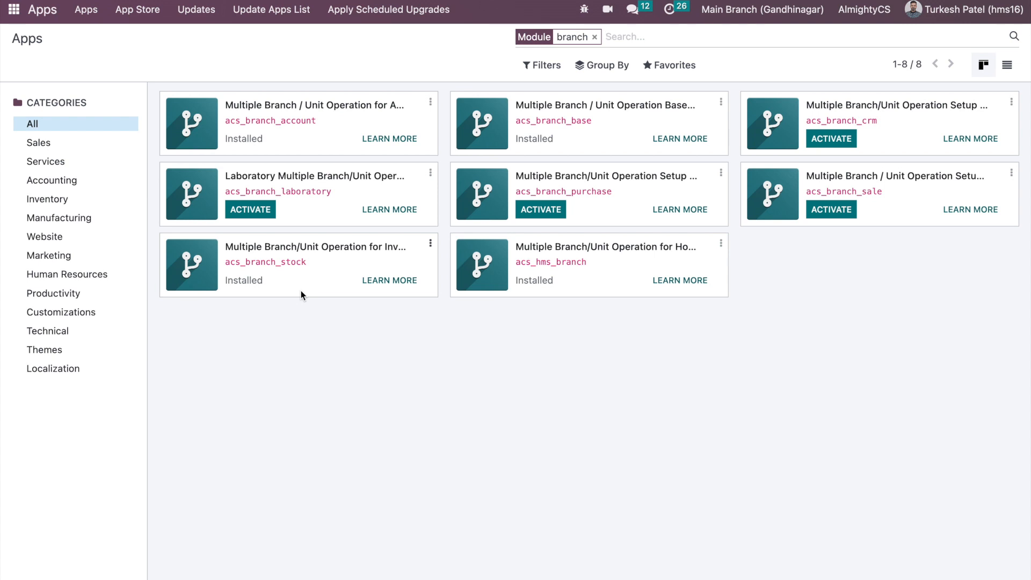
{"action": "mouse_move", "coordinate": [732, 145]}
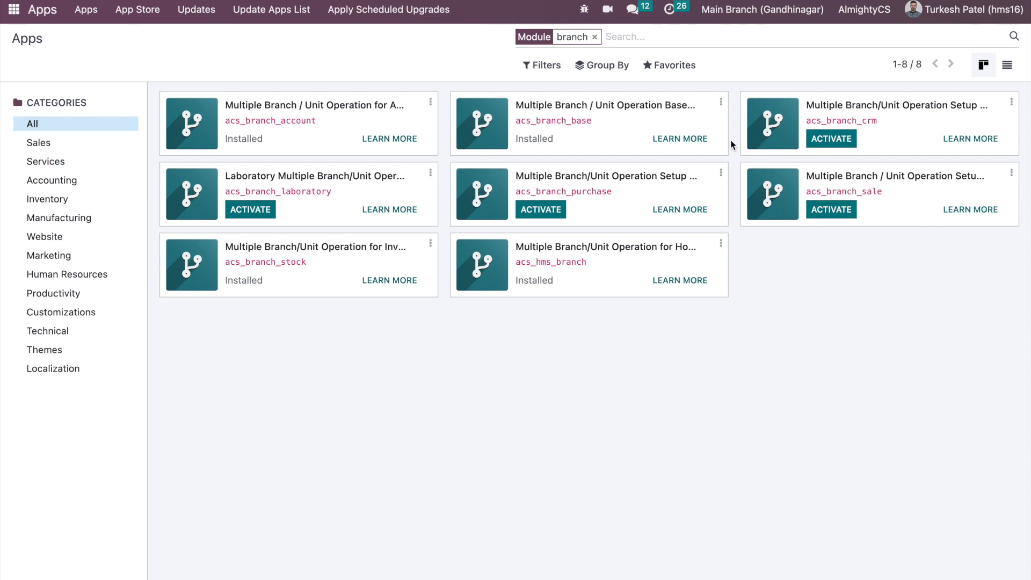
{"action": "mouse_move", "coordinate": [523, 259]}
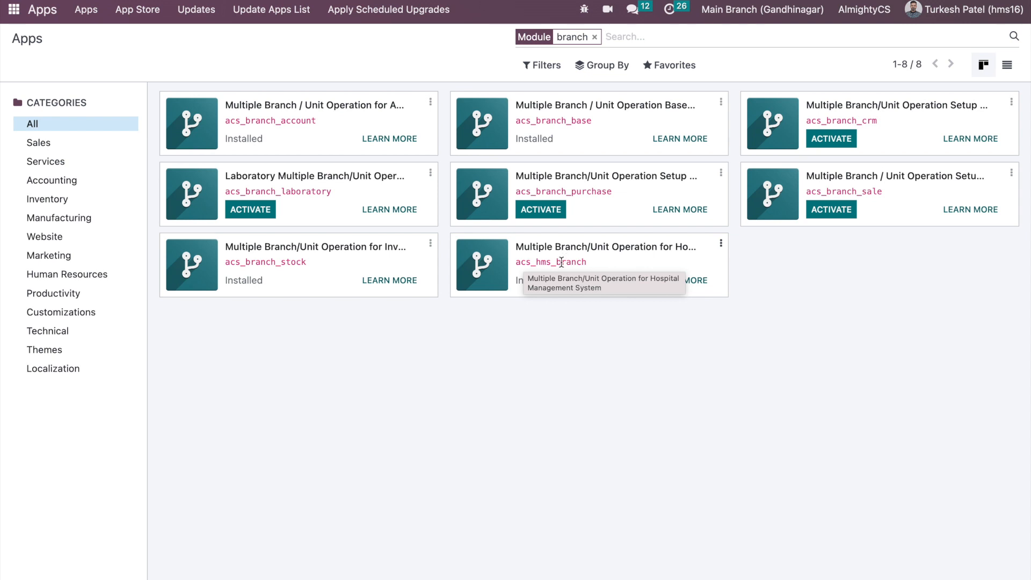
{"action": "mouse_move", "coordinate": [558, 261]}
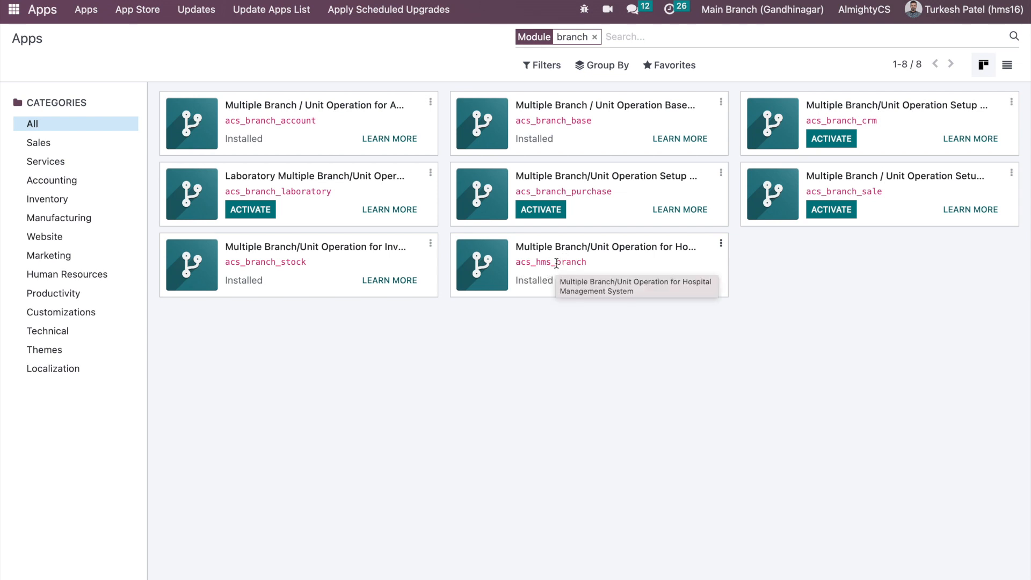
{"action": "mouse_move", "coordinate": [477, 325]}
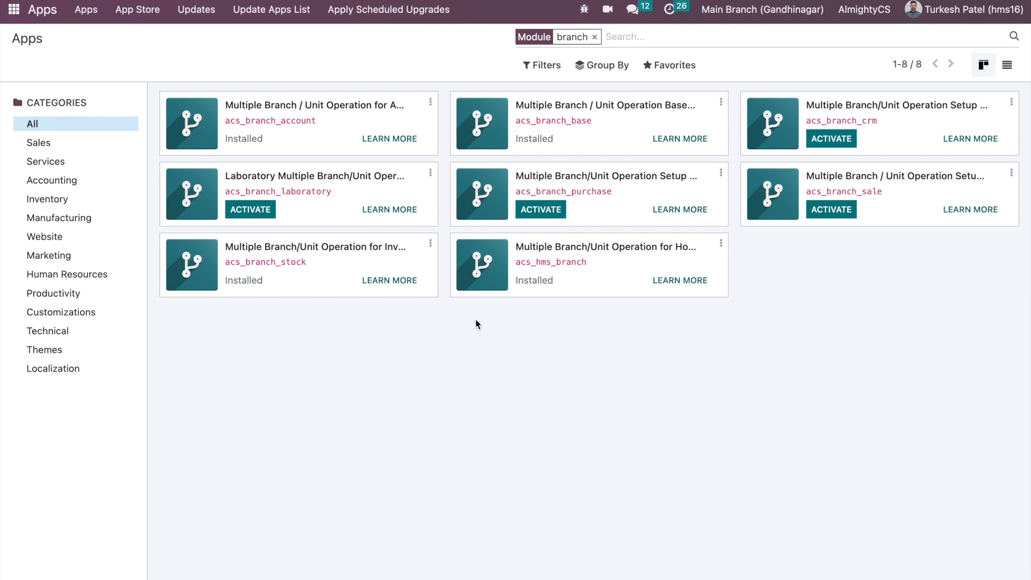
{"action": "mouse_move", "coordinate": [266, 279]}
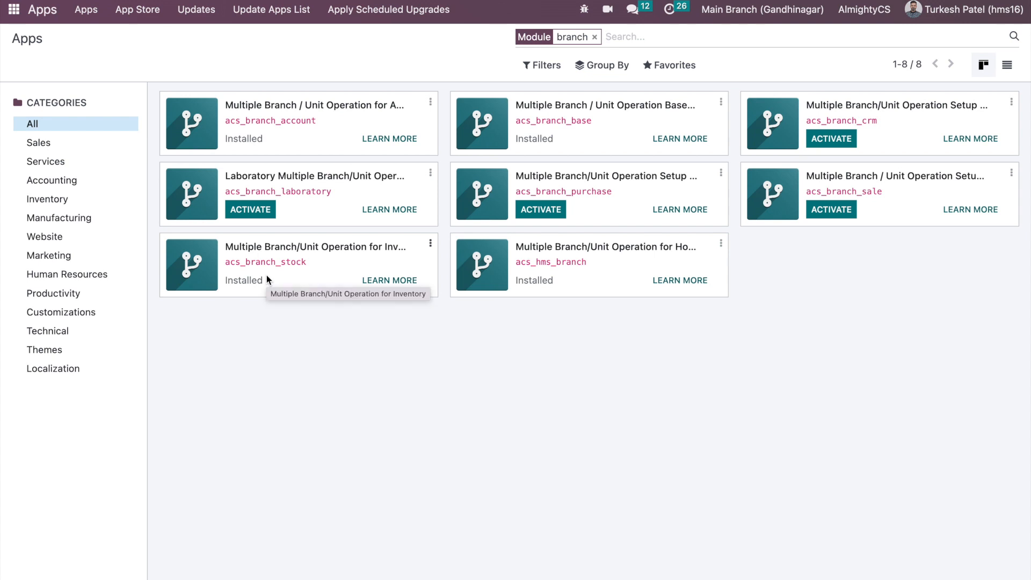
{"action": "mouse_move", "coordinate": [9, 31]}
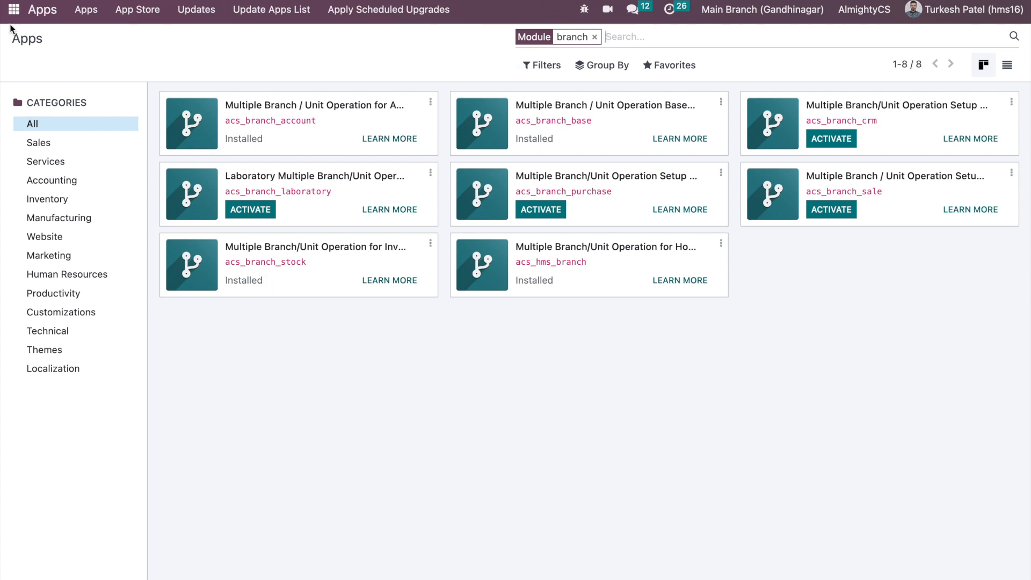
Step: Go from the Apps list into Settings and reach the Users & Companies menu
{"action": "left_click", "coordinate": [13, 9]}
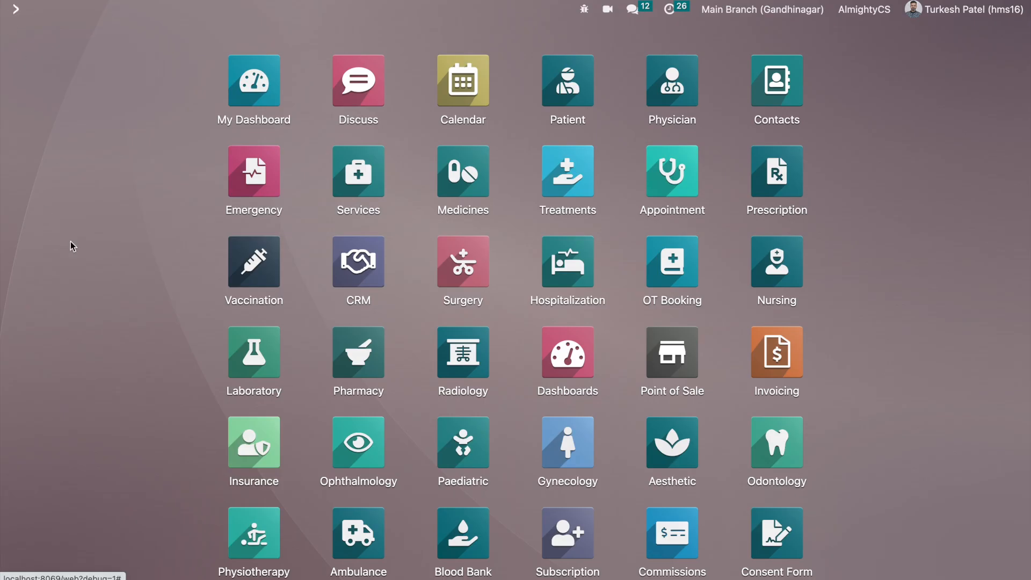
{"action": "scroll", "scroll_direction": "down", "scroll_amount": 3}
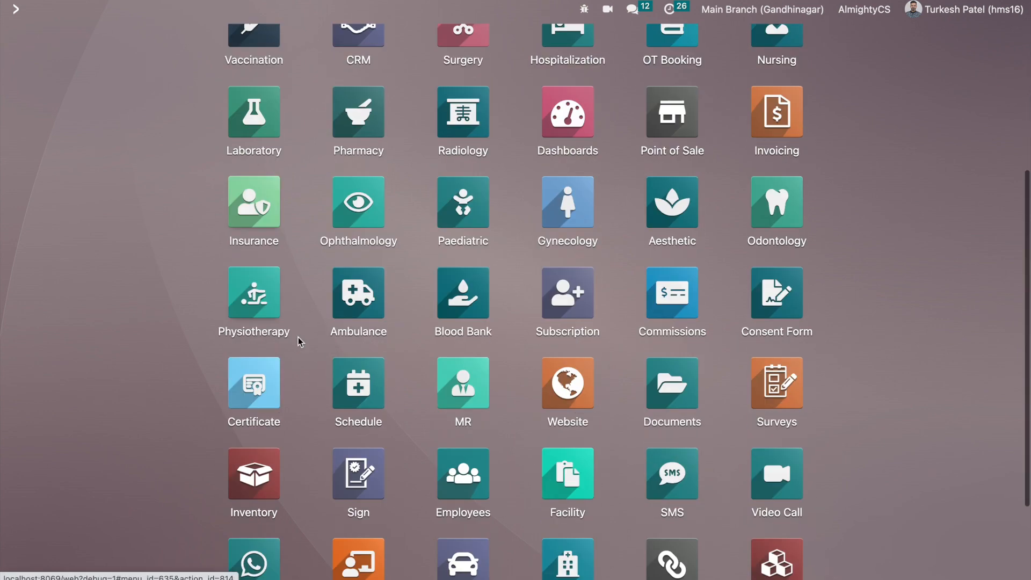
{"action": "scroll", "scroll_direction": "down", "scroll_amount": 3}
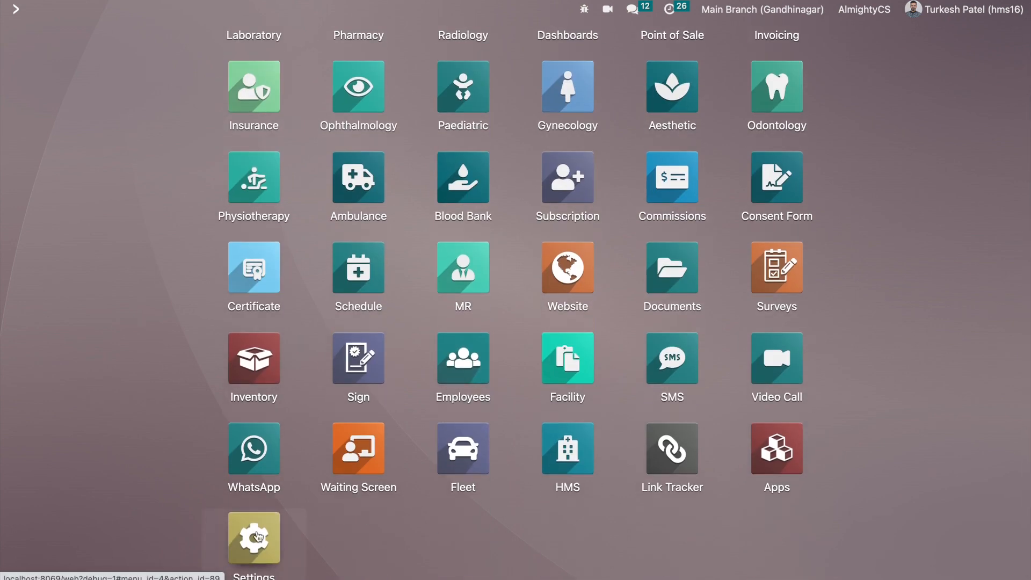
{"action": "left_click", "coordinate": [253, 539]}
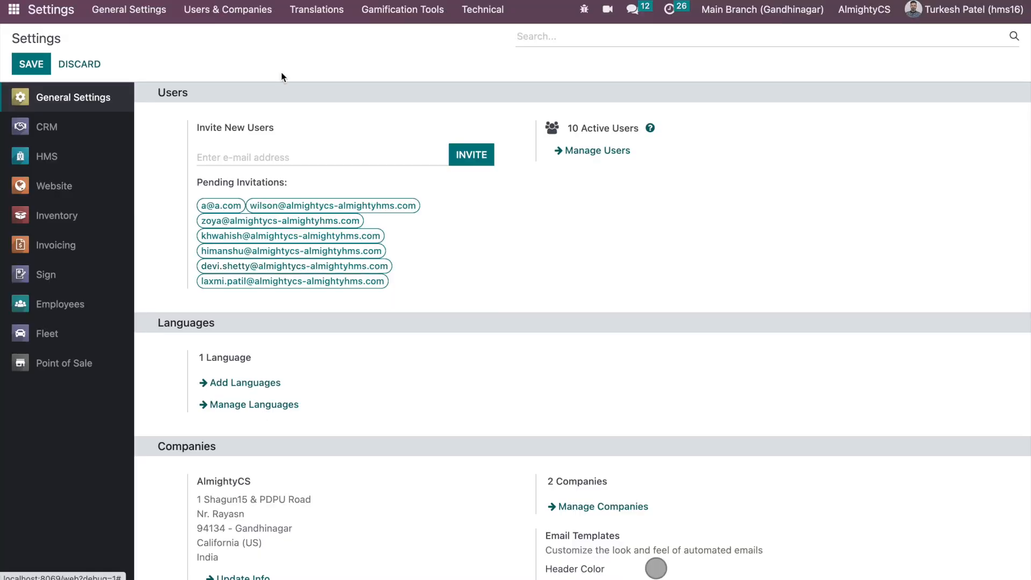
{"action": "left_click", "coordinate": [226, 10]}
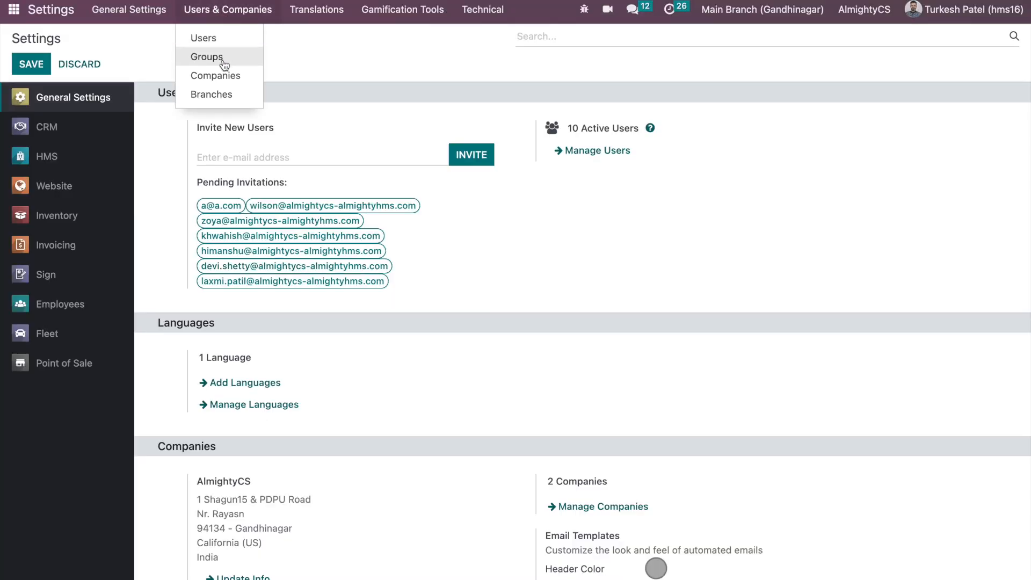
Step: View the Branches list, inspect Main Branch (Gandhinagar), and return to the three-branch list
{"action": "left_click", "coordinate": [212, 94]}
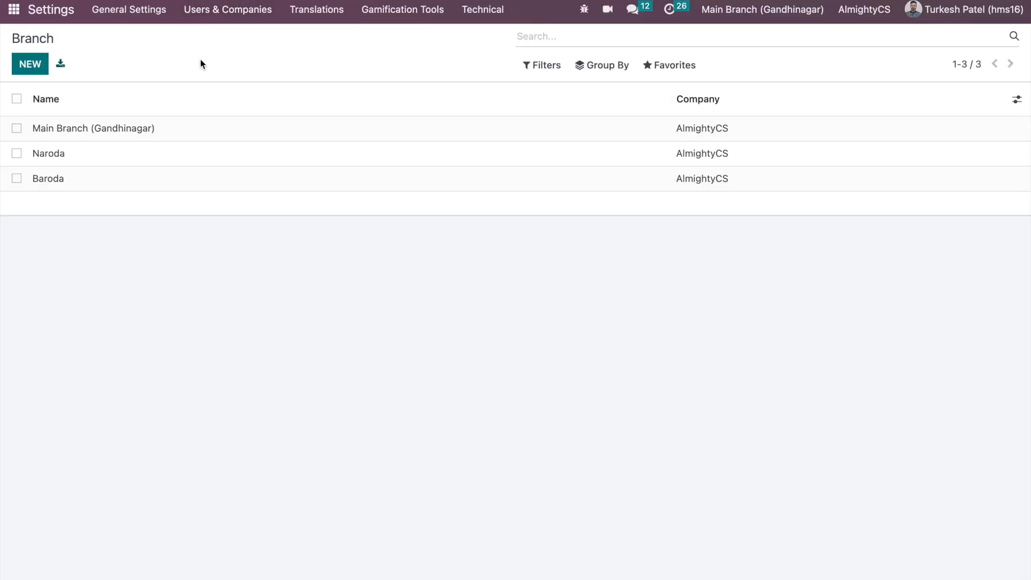
{"action": "mouse_move", "coordinate": [159, 198]}
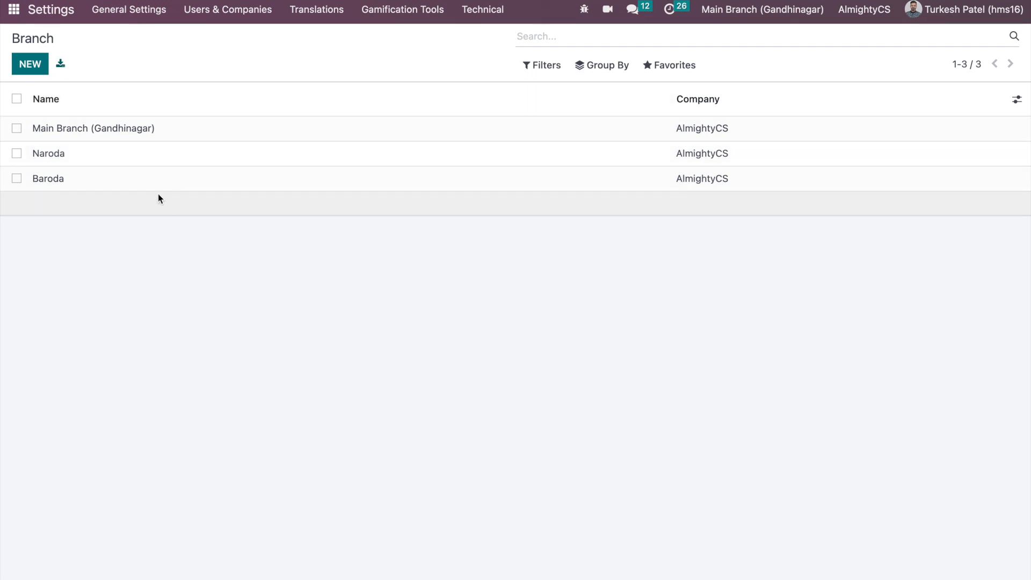
{"action": "mouse_move", "coordinate": [187, 145]}
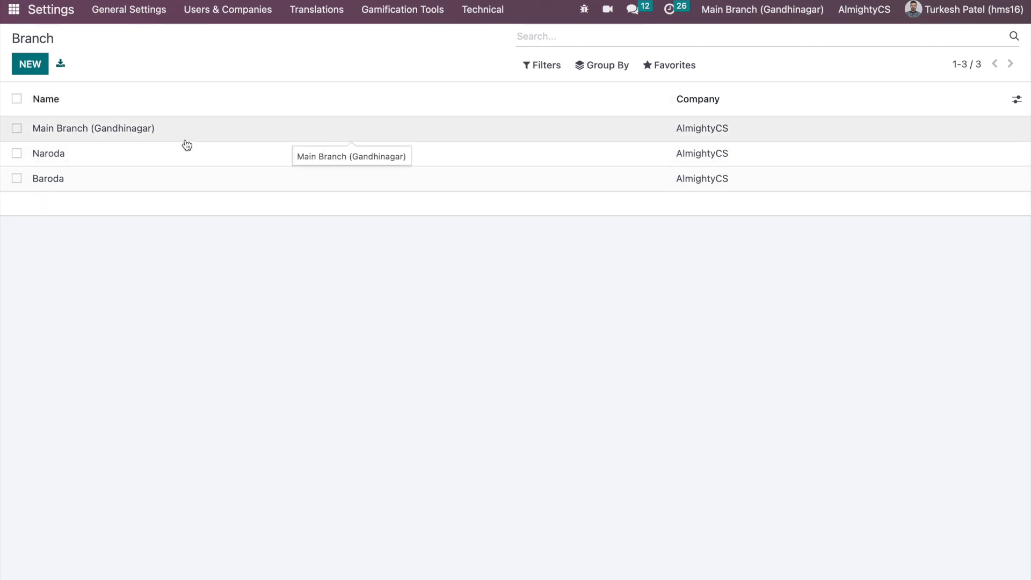
{"action": "left_click", "coordinate": [94, 128]}
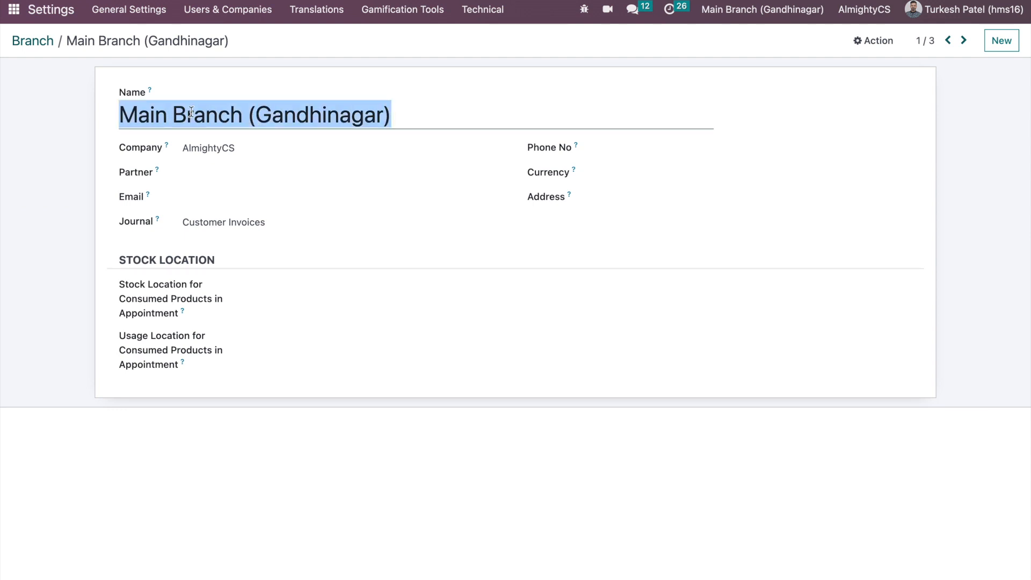
{"action": "left_click", "coordinate": [369, 286]}
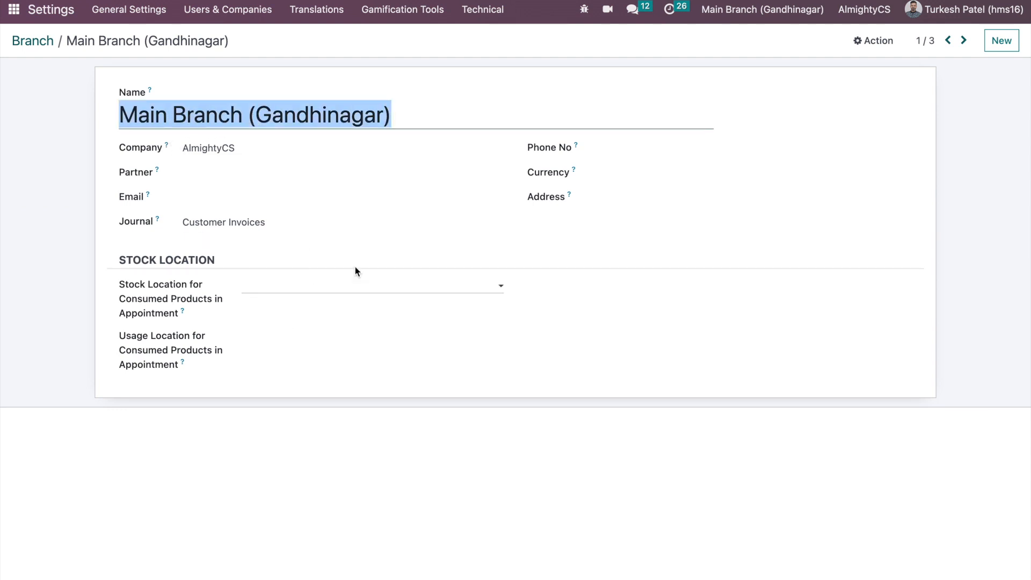
{"action": "mouse_move", "coordinate": [245, 279]}
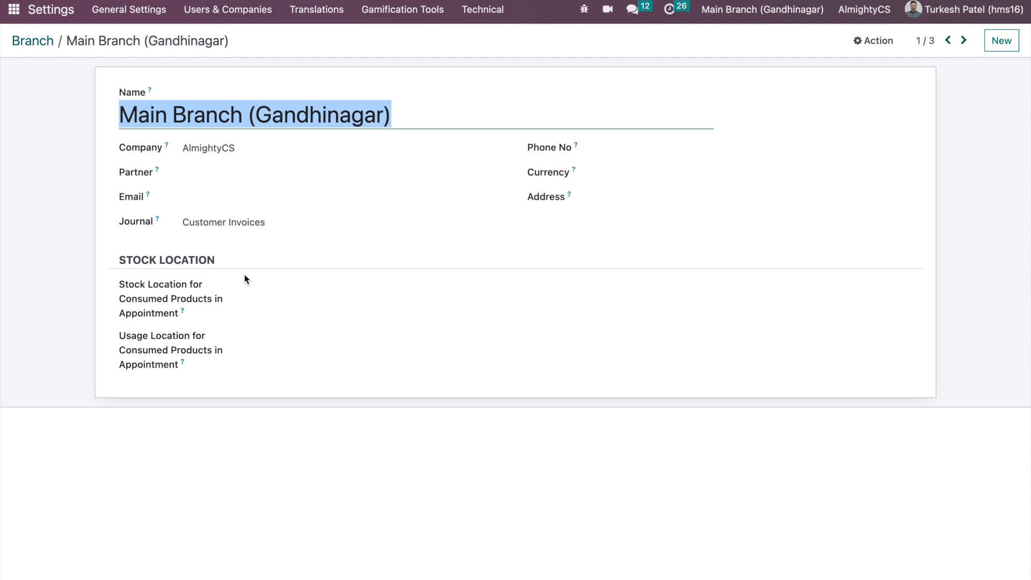
{"action": "mouse_move", "coordinate": [187, 265]}
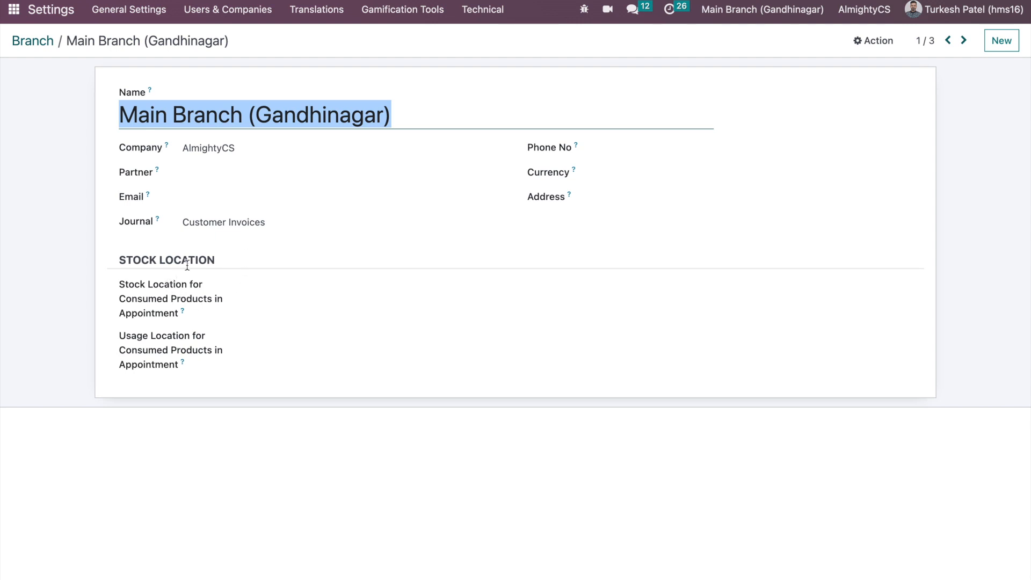
{"action": "left_click", "coordinate": [371, 291]}
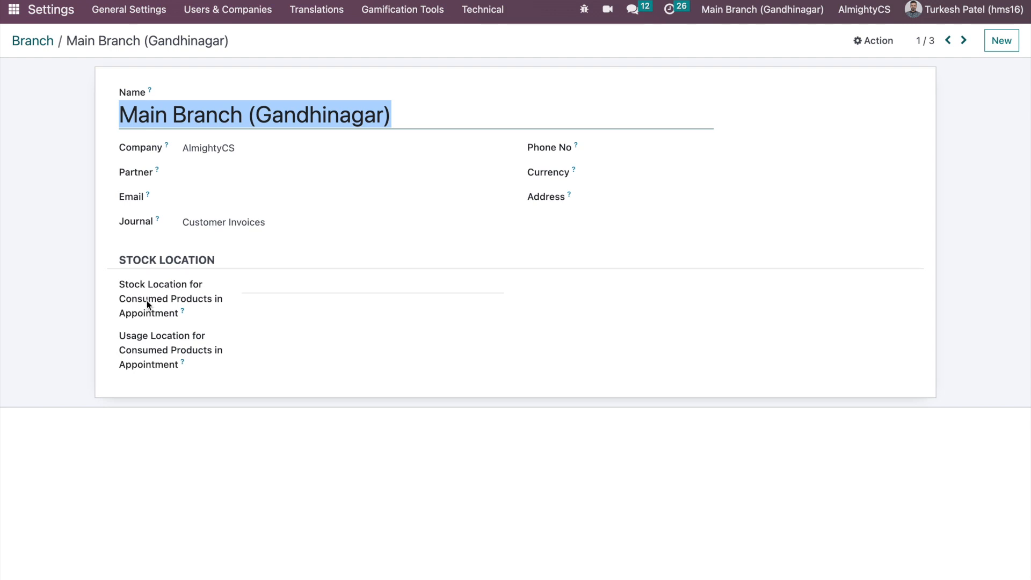
{"action": "left_click", "coordinate": [32, 41]}
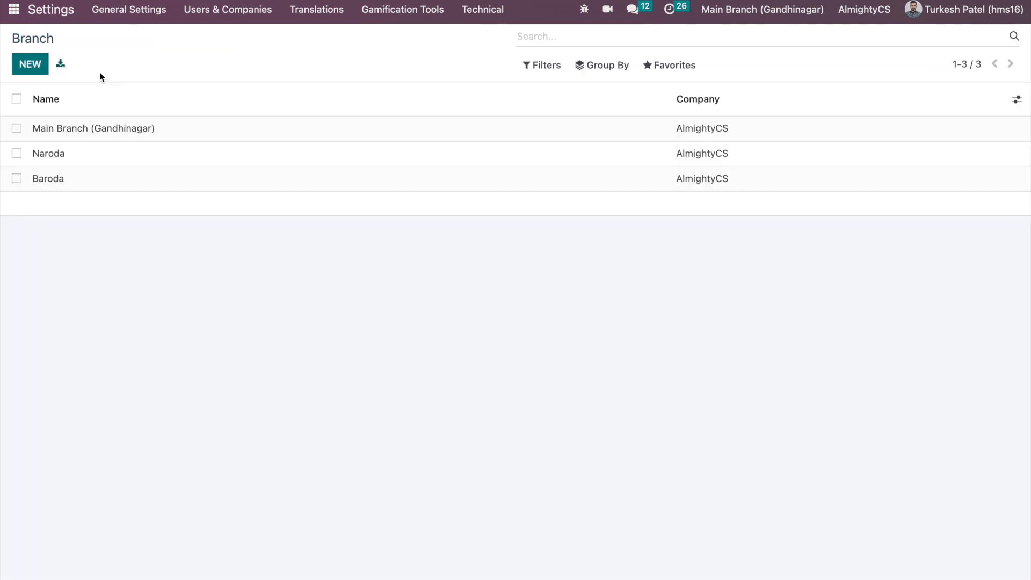
{"action": "mouse_move", "coordinate": [152, 85]}
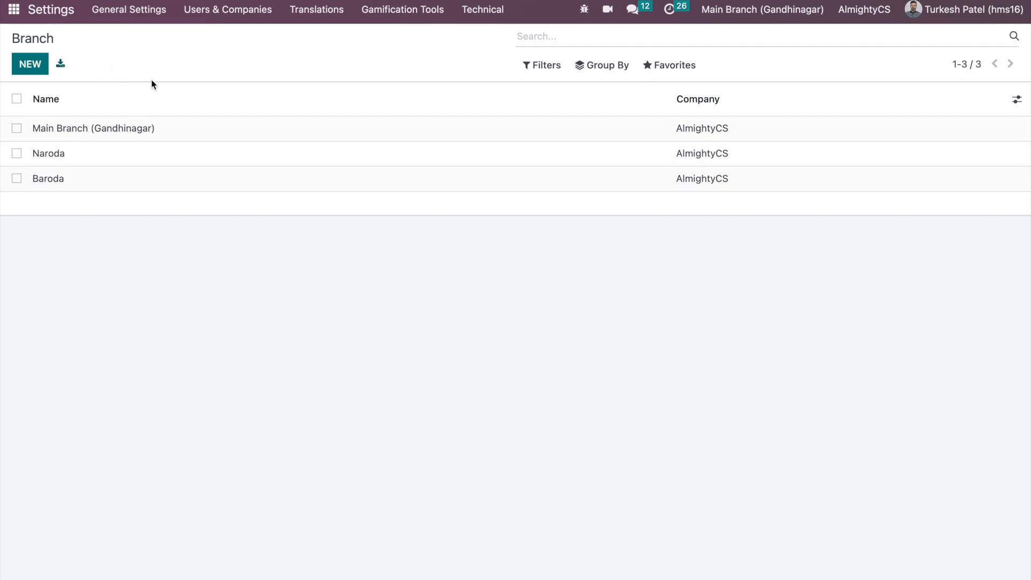
{"action": "mouse_move", "coordinate": [84, 153]}
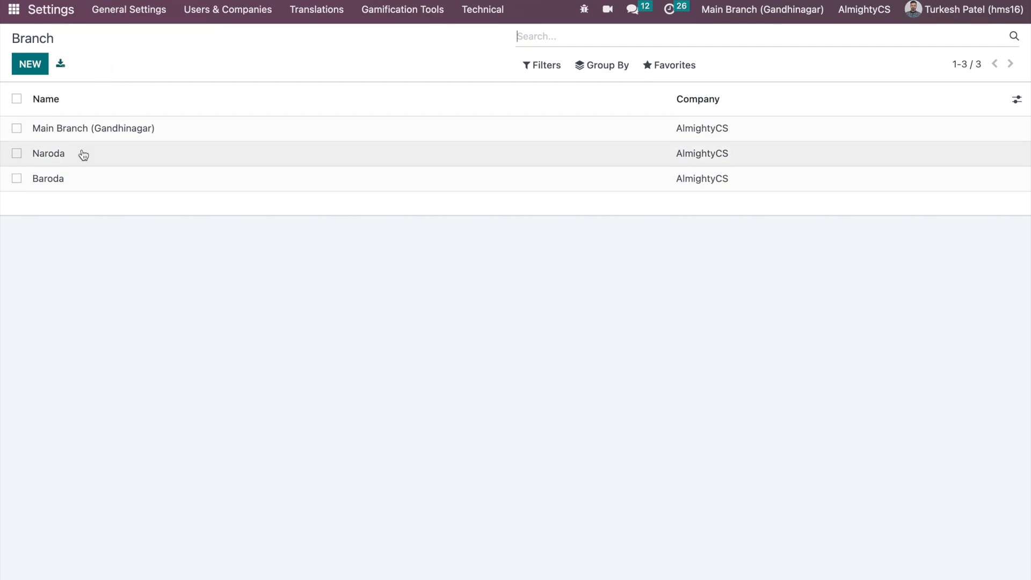
{"action": "mouse_move", "coordinate": [98, 151]}
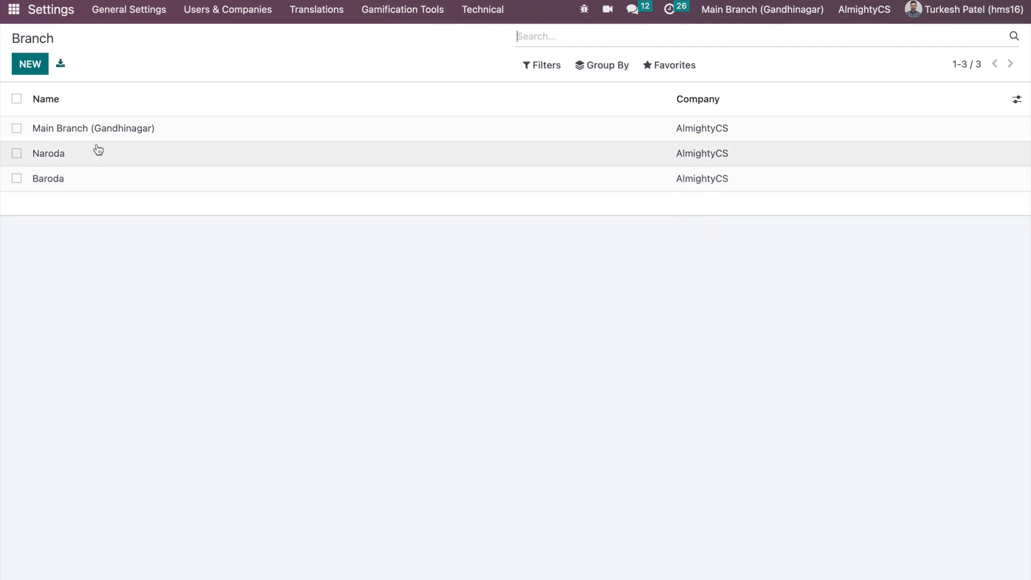
{"action": "mouse_move", "coordinate": [191, 51]}
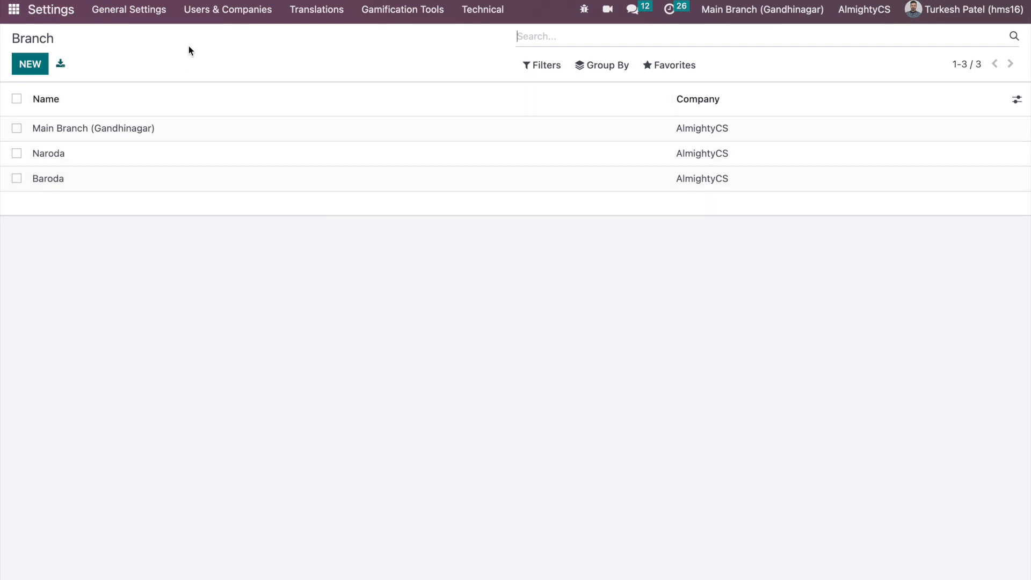
{"action": "left_click", "coordinate": [228, 9]}
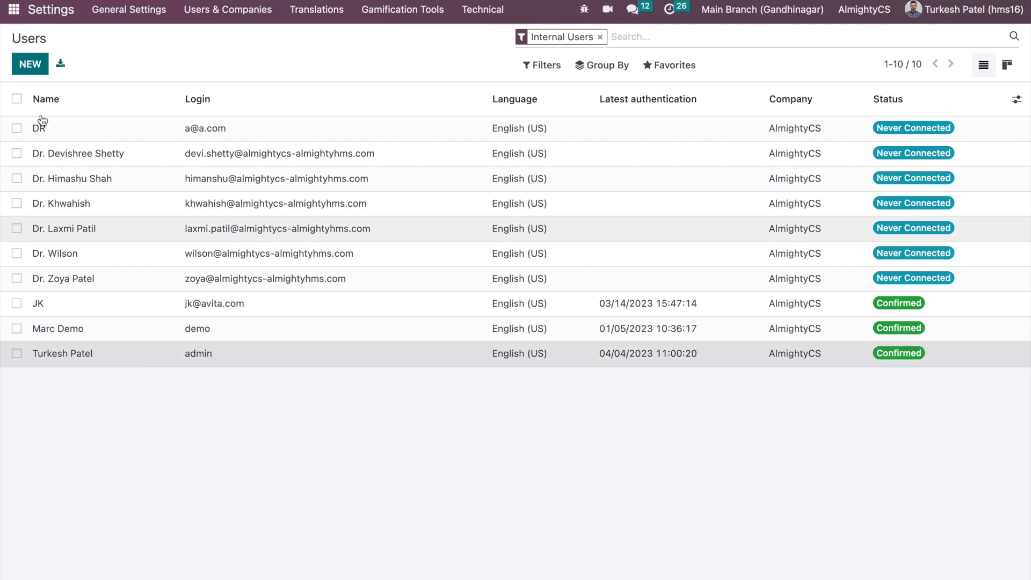
{"action": "left_click", "coordinate": [62, 354]}
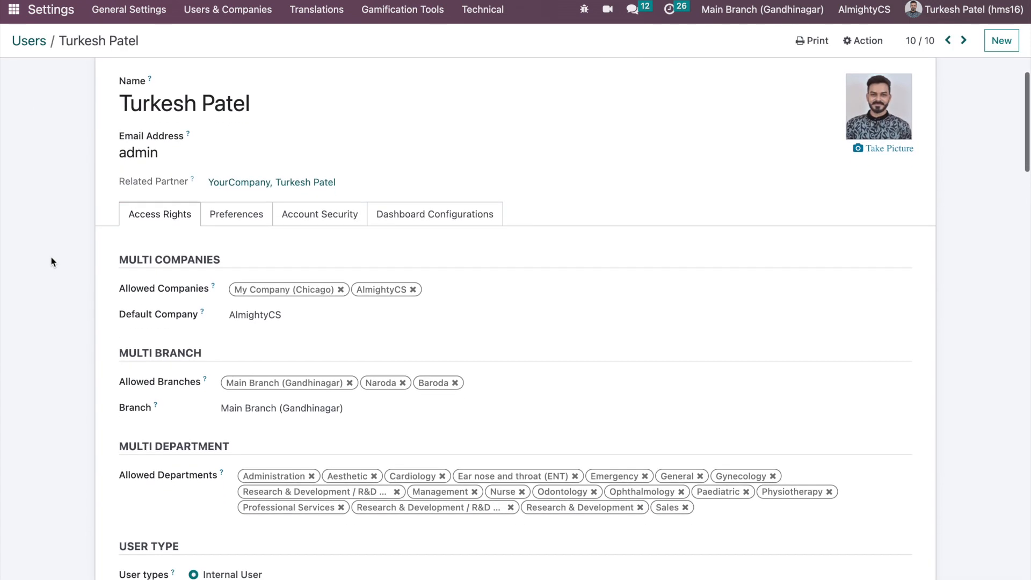
{"action": "scroll", "scroll_direction": "down", "scroll_amount": 3}
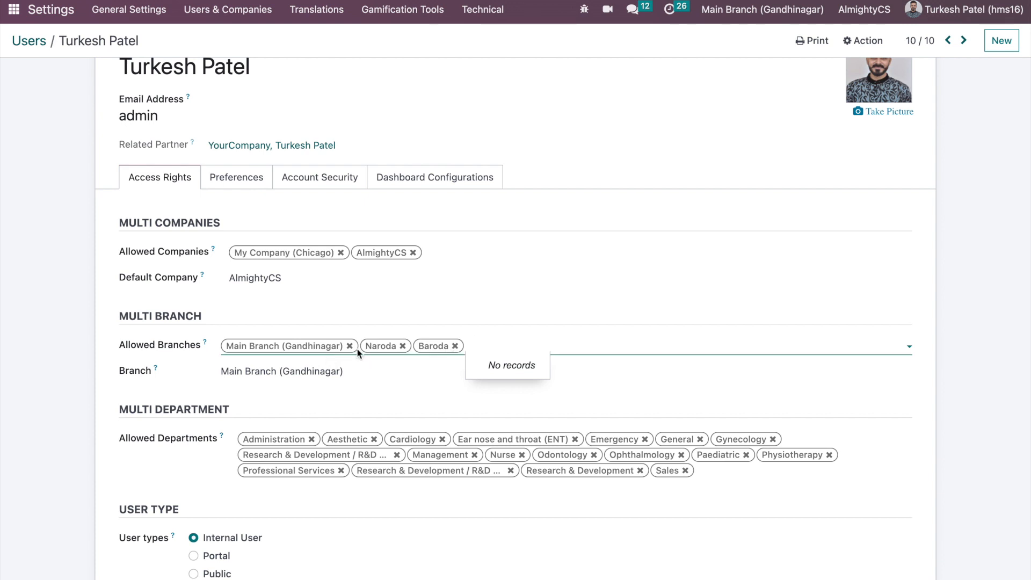
{"action": "mouse_move", "coordinate": [204, 378]}
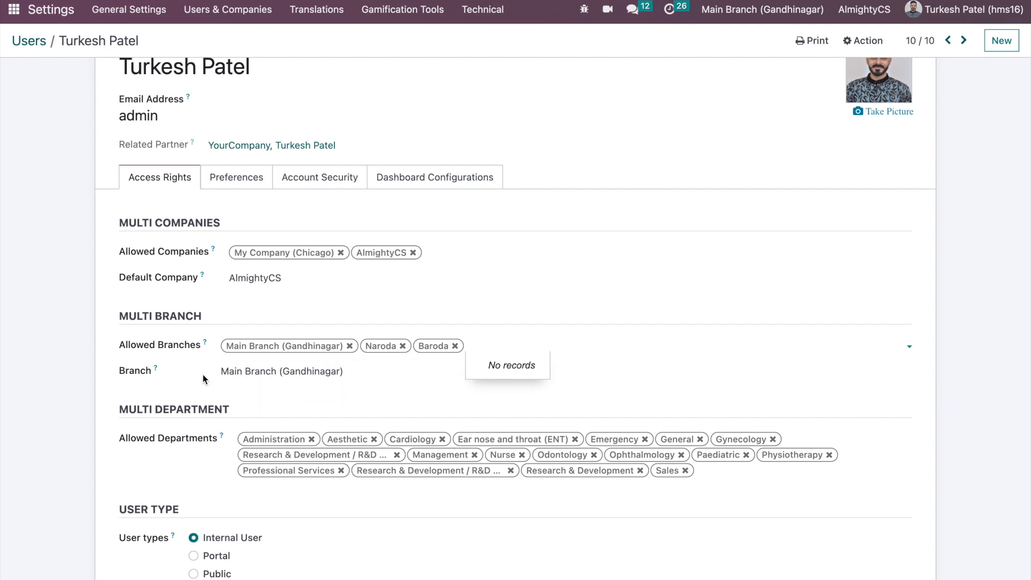
{"action": "scroll", "scroll_direction": "down", "scroll_amount": 3}
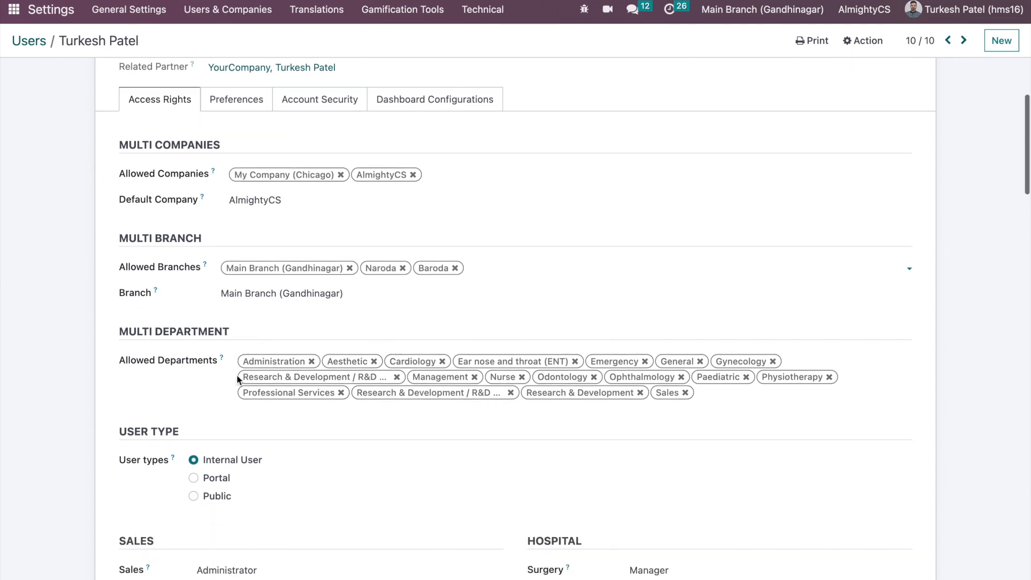
{"action": "scroll", "scroll_direction": "down", "scroll_amount": 3}
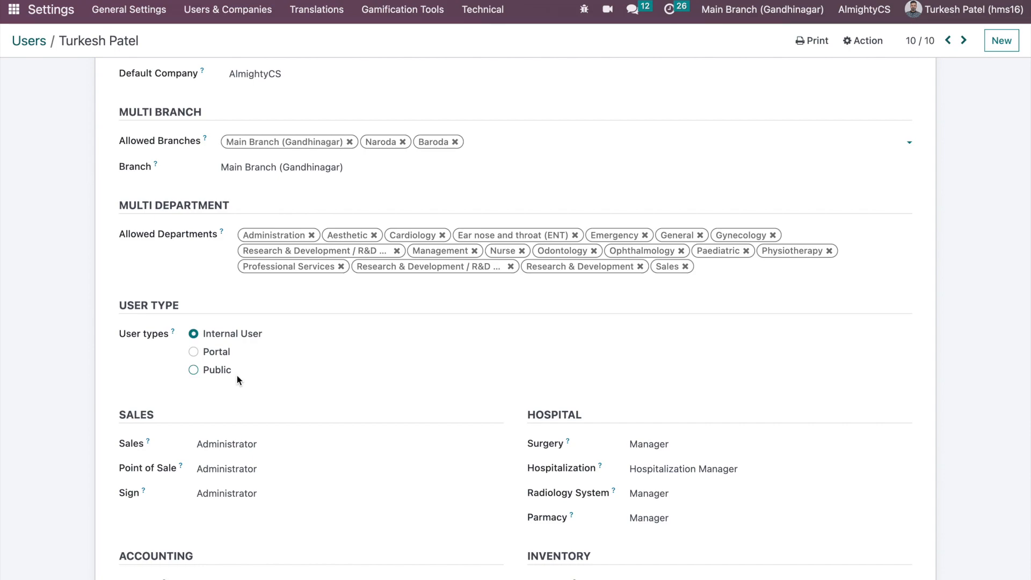
{"action": "scroll", "scroll_direction": "down", "scroll_amount": 3}
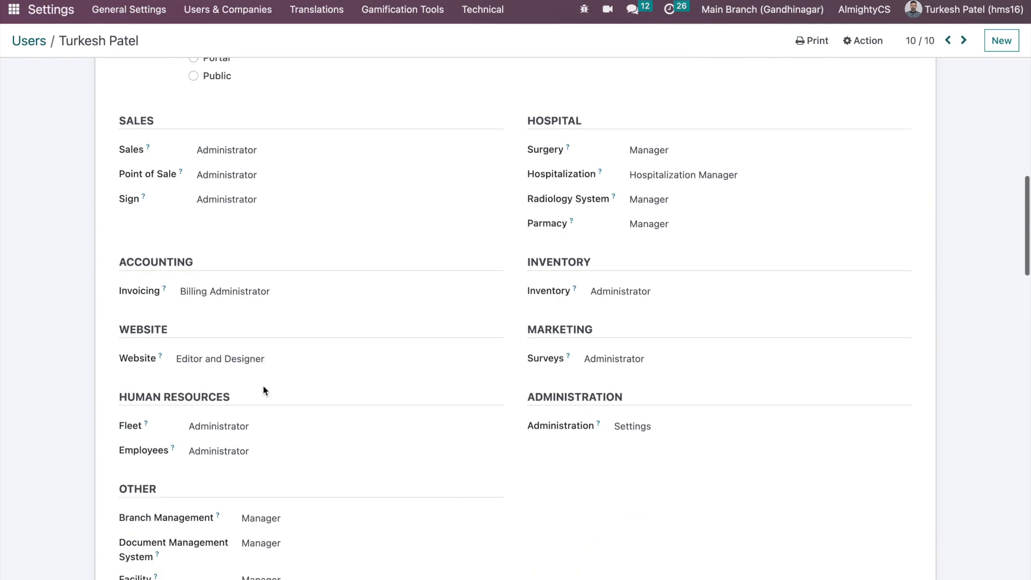
{"action": "scroll", "scroll_direction": "down", "scroll_amount": 3}
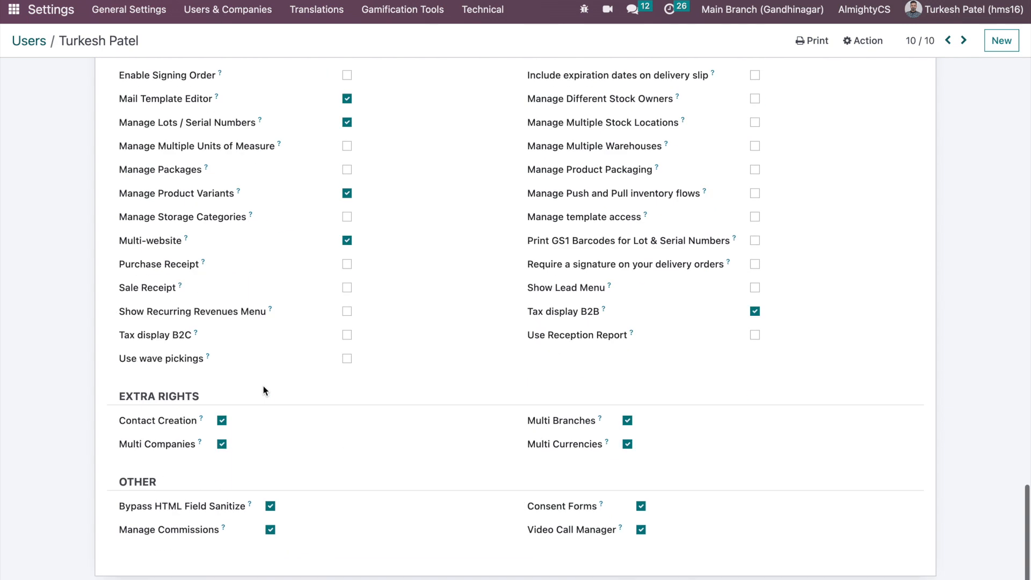
{"action": "mouse_move", "coordinate": [585, 427]}
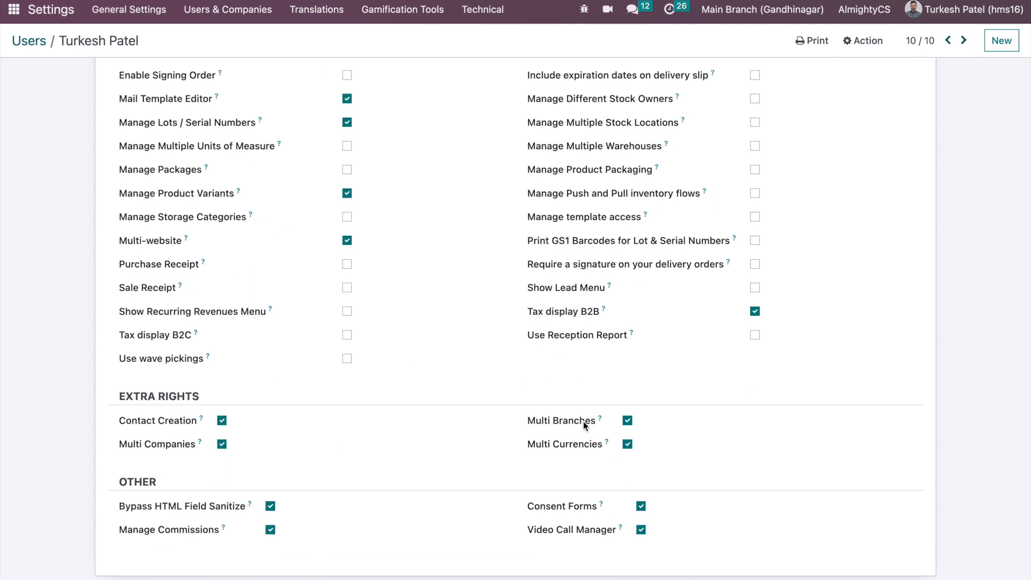
{"action": "scroll", "scroll_direction": "up", "scroll_amount": 3}
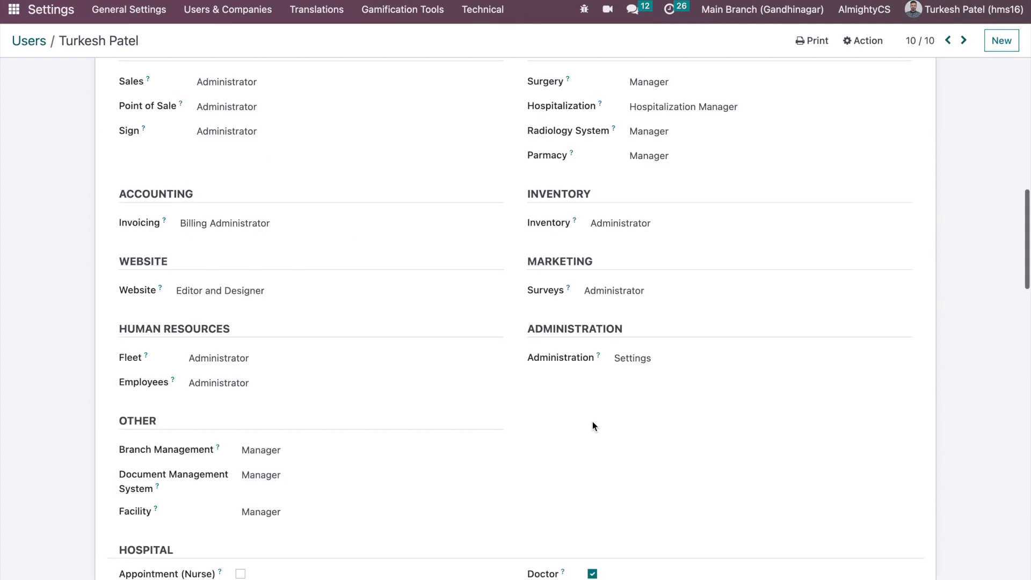
{"action": "scroll", "scroll_direction": "up", "scroll_amount": 3}
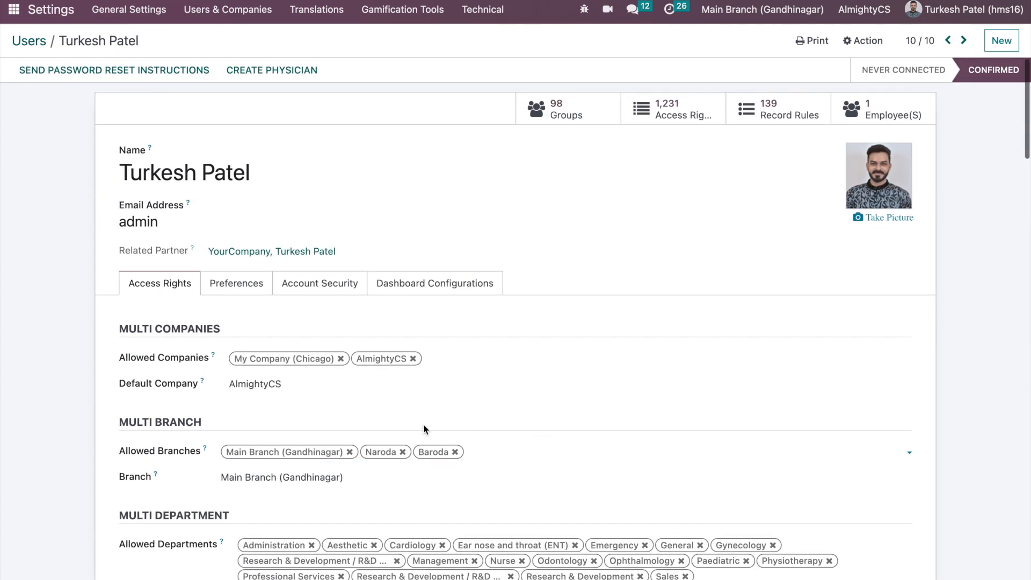
{"action": "mouse_move", "coordinate": [168, 464]}
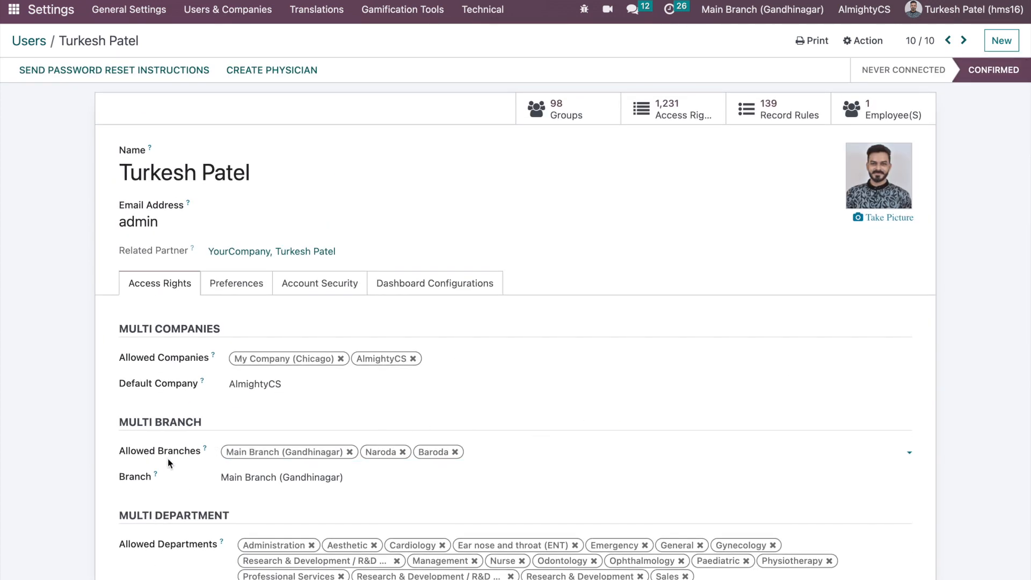
{"action": "left_click", "coordinate": [762, 10]}
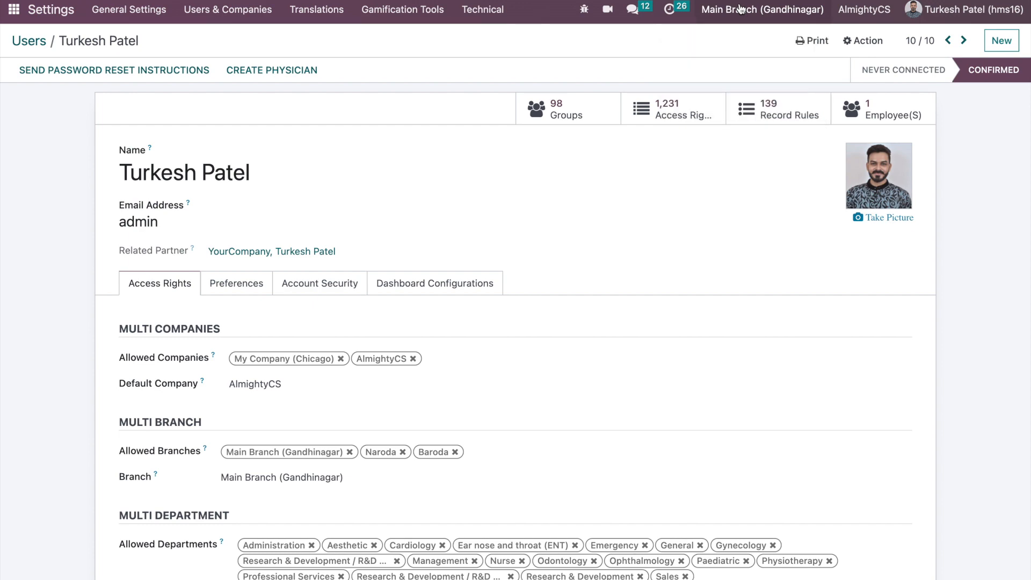
Step: Return to the home menu and search apps for '/con' to find Contacts
{"action": "left_click", "coordinate": [13, 10]}
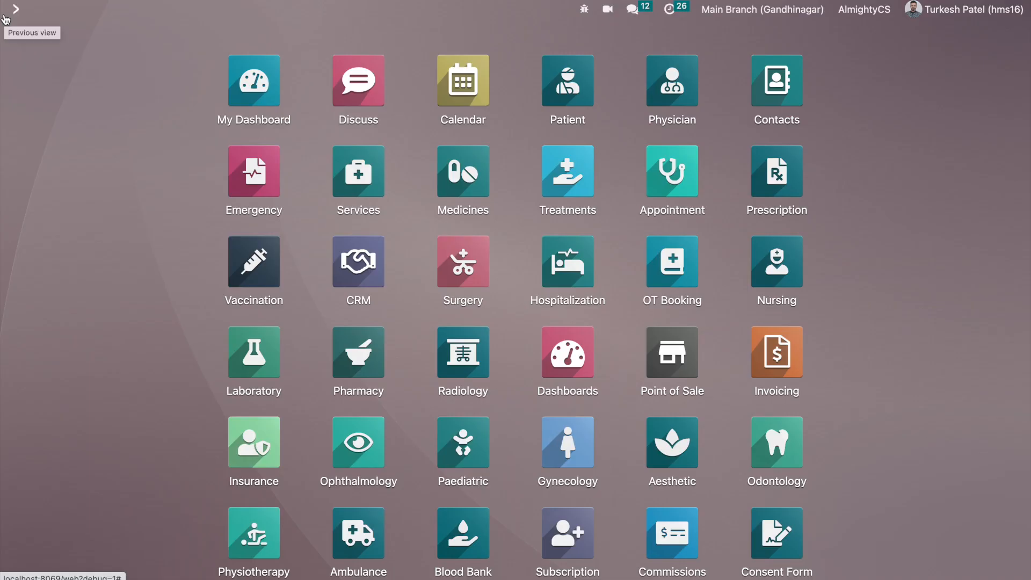
{"action": "mouse_move", "coordinate": [22, 133]}
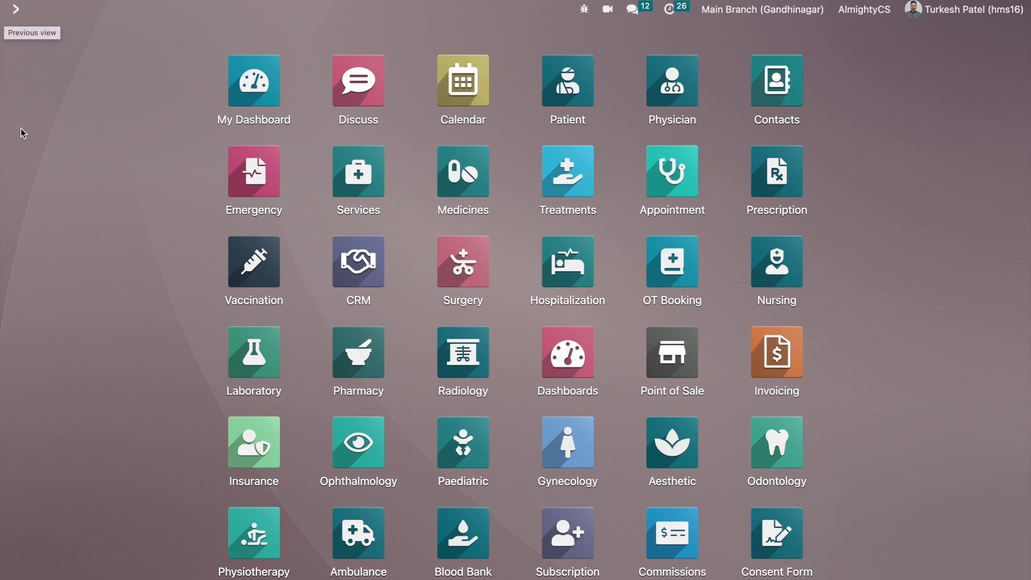
{"action": "type", "text": "/con"}
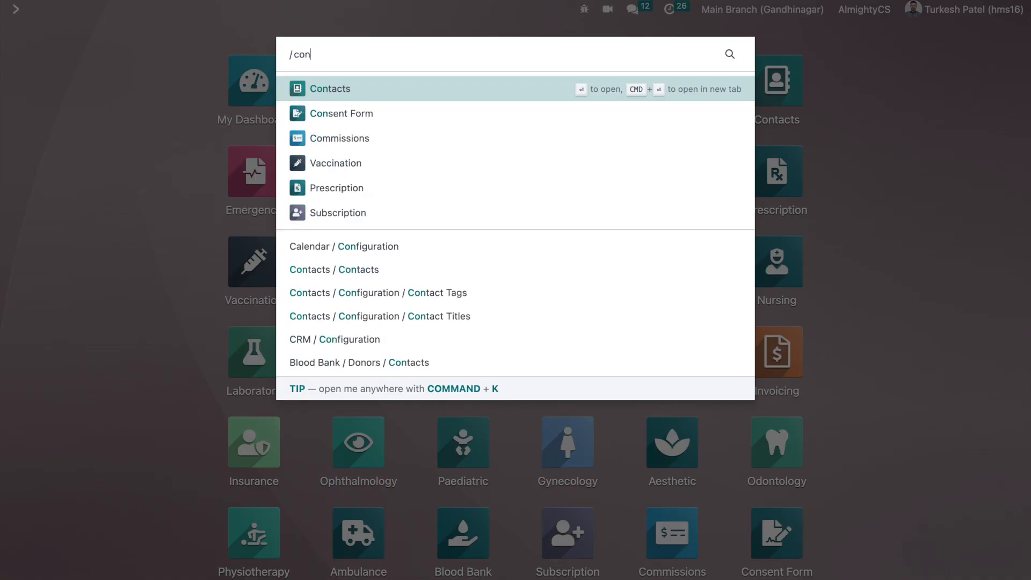
{"action": "left_click", "coordinate": [330, 88]}
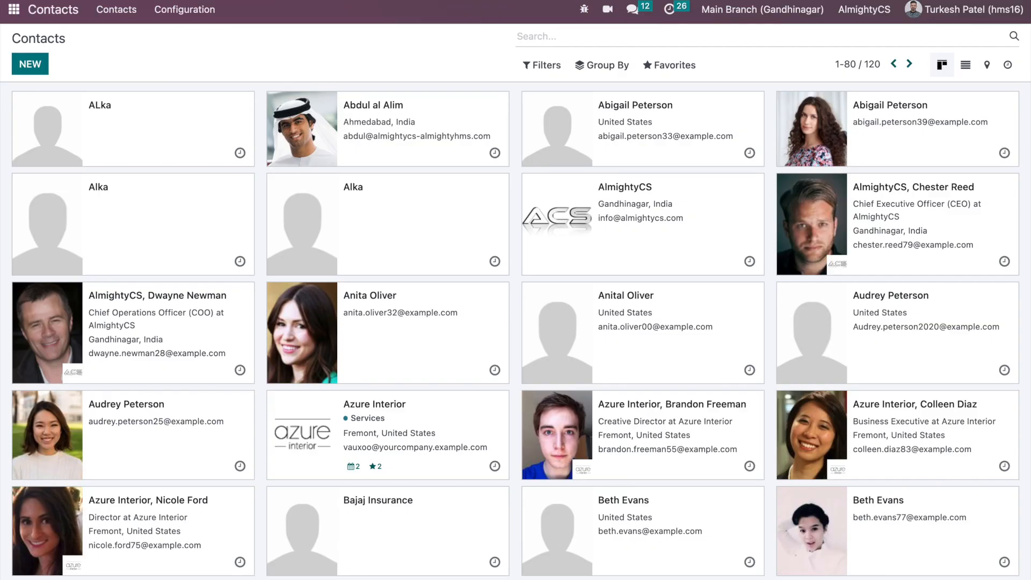
{"action": "mouse_move", "coordinate": [610, 113]}
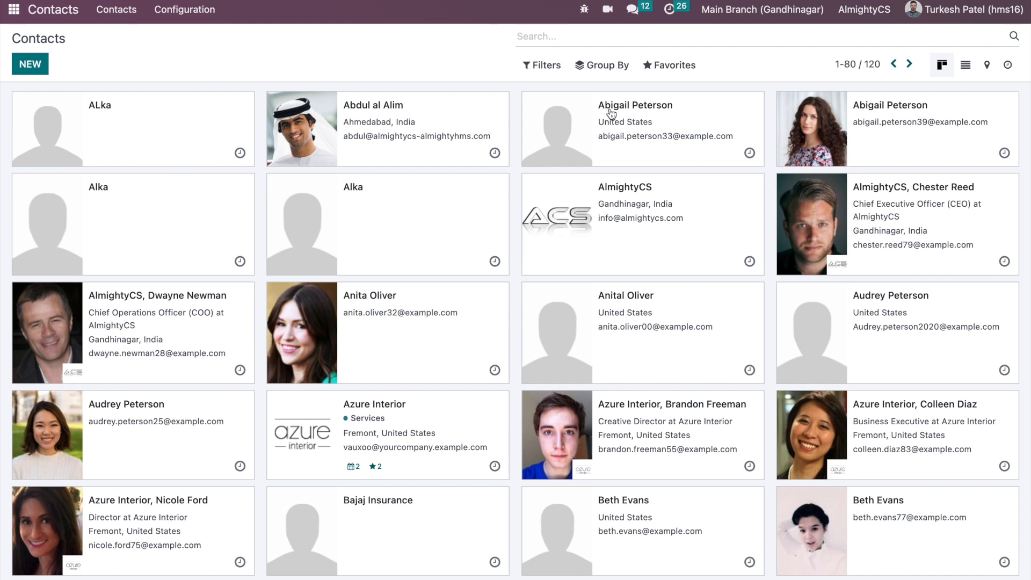
{"action": "left_click", "coordinate": [761, 10]}
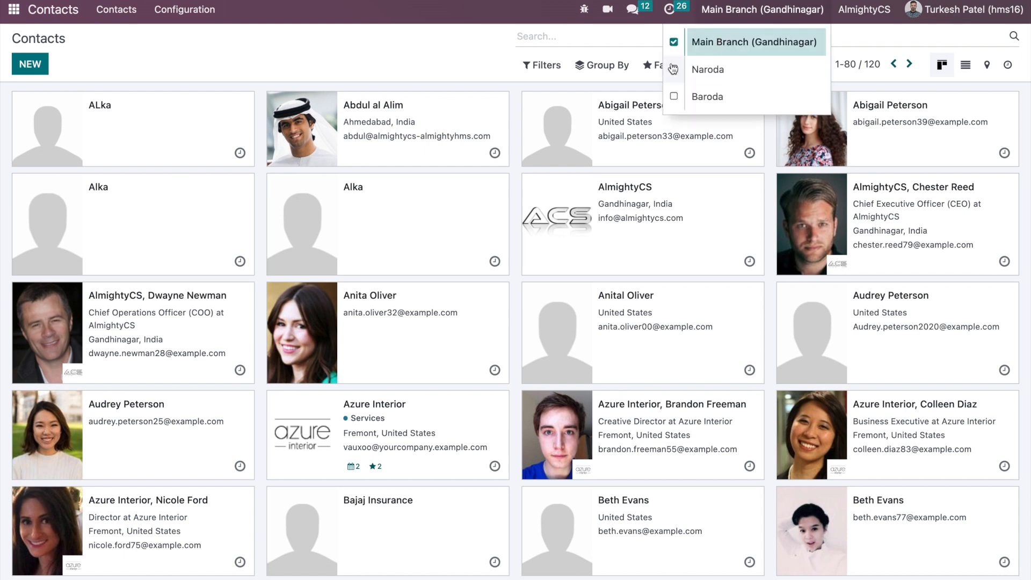
{"action": "left_click", "coordinate": [673, 68]}
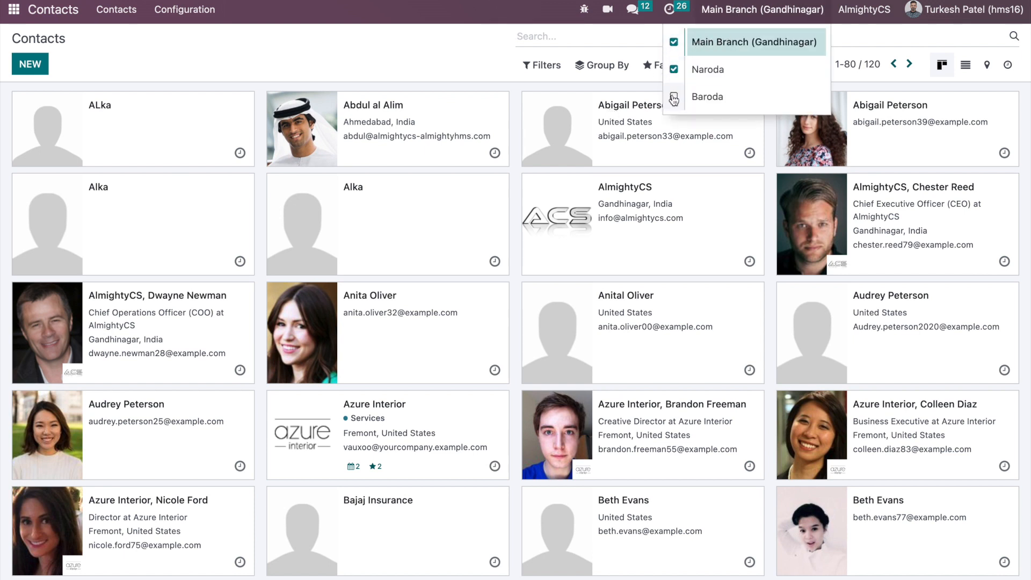
{"action": "left_click", "coordinate": [674, 97]}
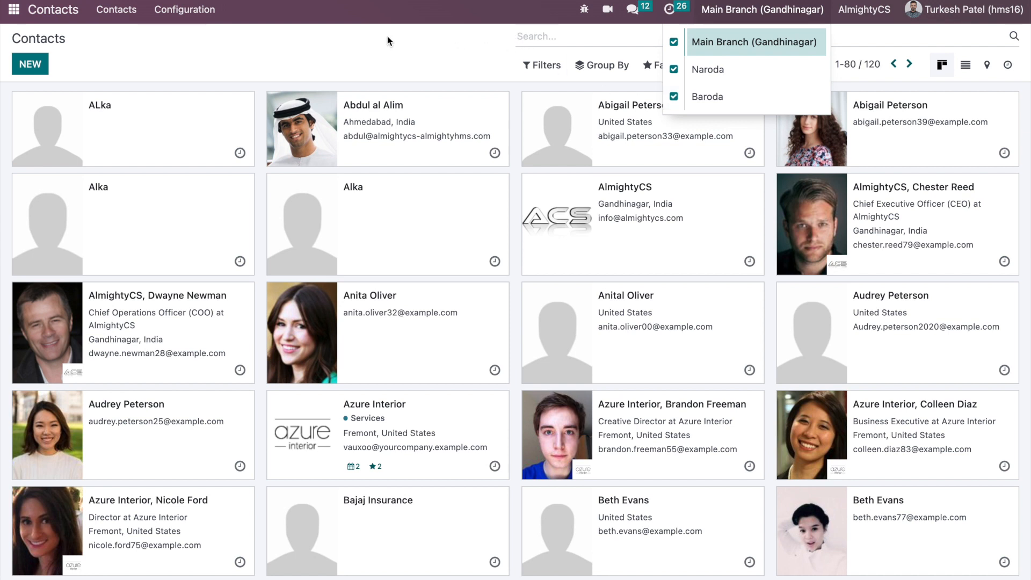
{"action": "mouse_move", "coordinate": [676, 61]}
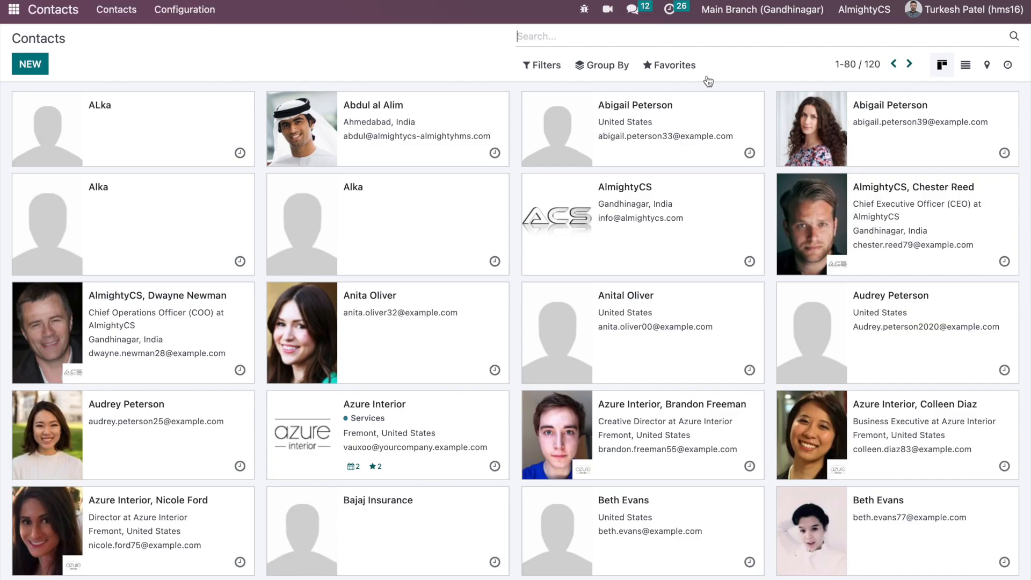
{"action": "mouse_move", "coordinate": [910, 63]}
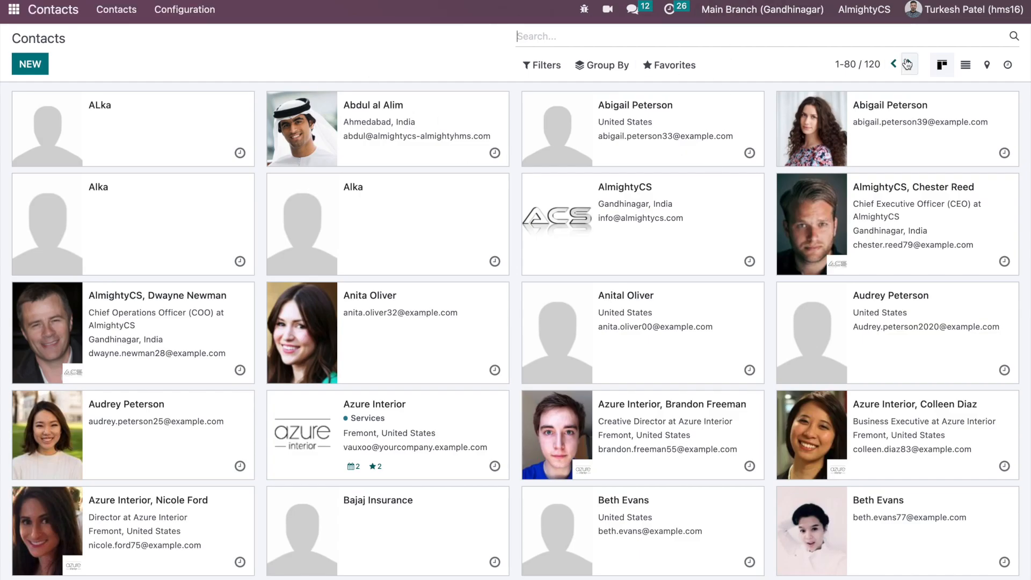
{"action": "mouse_move", "coordinate": [571, 250]}
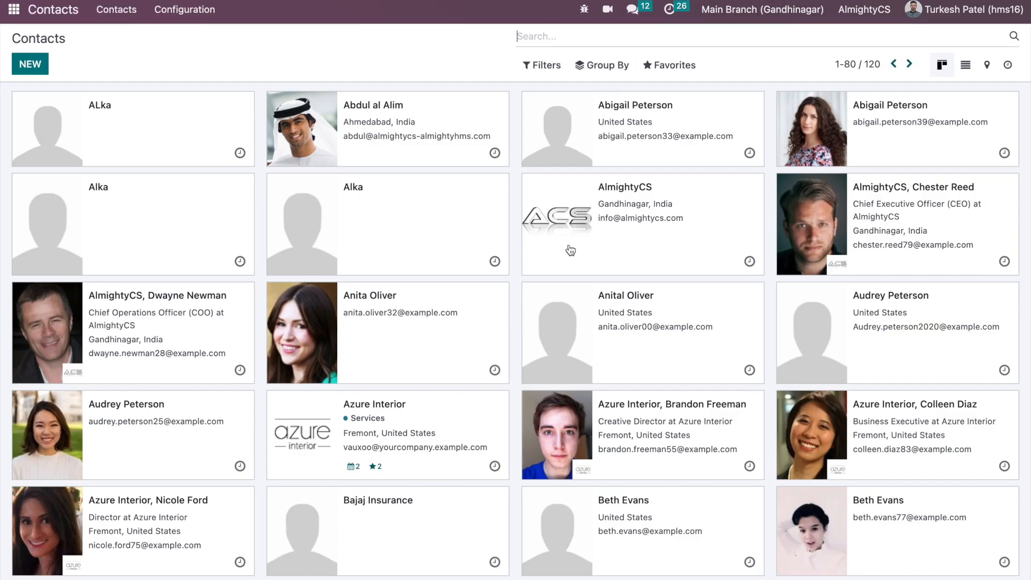
{"action": "left_click", "coordinate": [635, 128]}
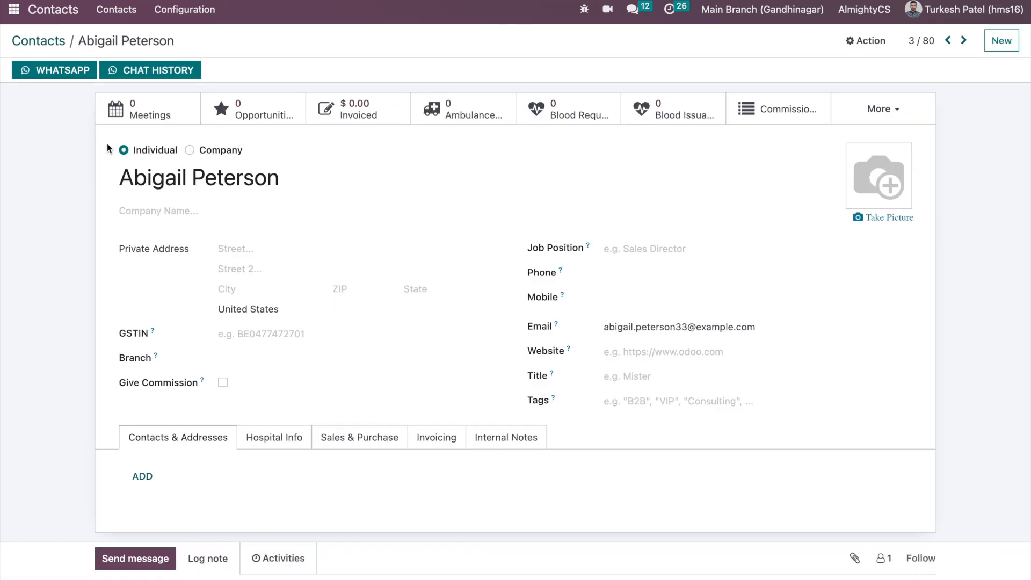
{"action": "left_click", "coordinate": [359, 358]}
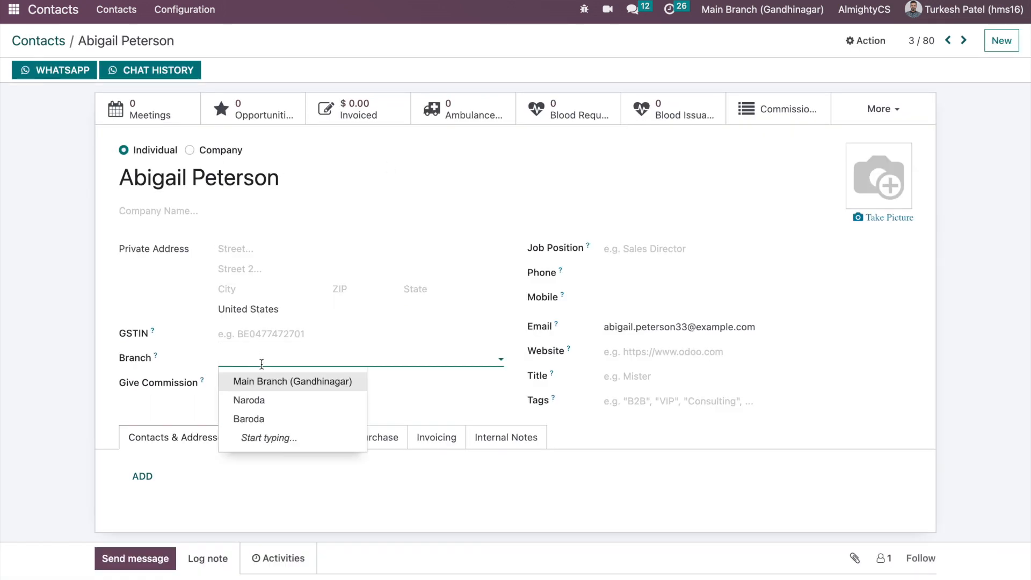
{"action": "left_click", "coordinate": [248, 419]}
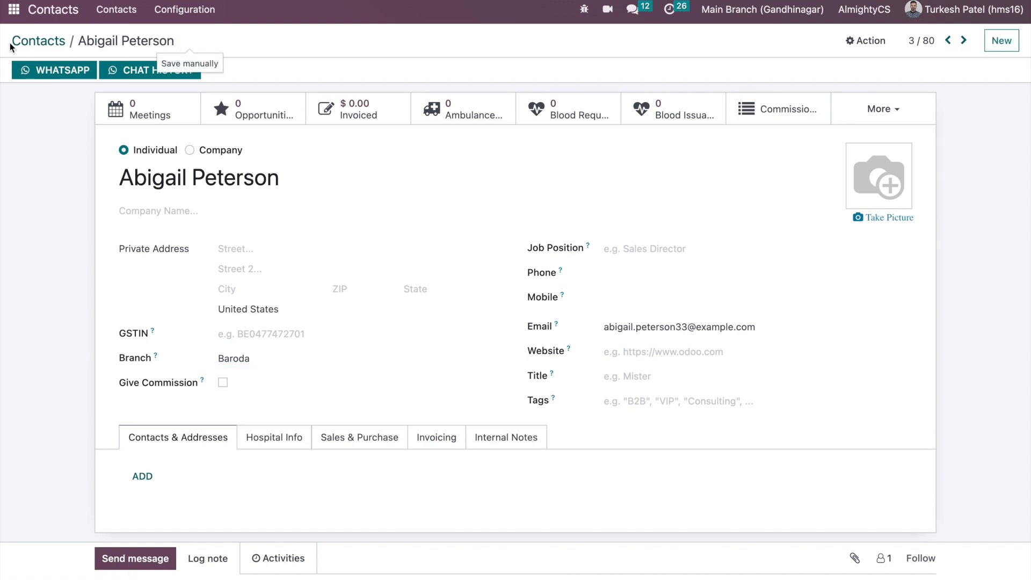
{"action": "left_click", "coordinate": [39, 41]}
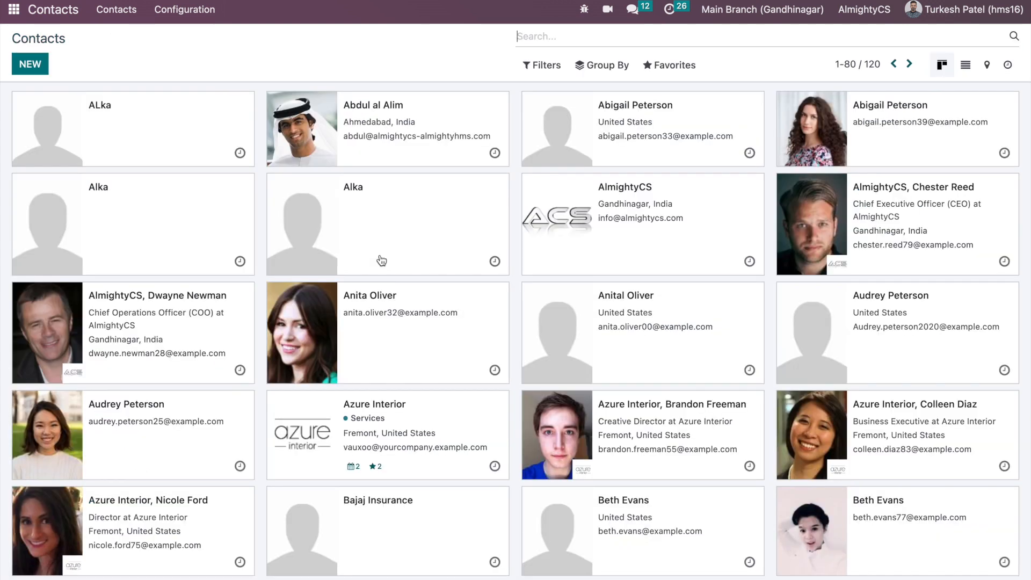
{"action": "mouse_move", "coordinate": [310, 307]}
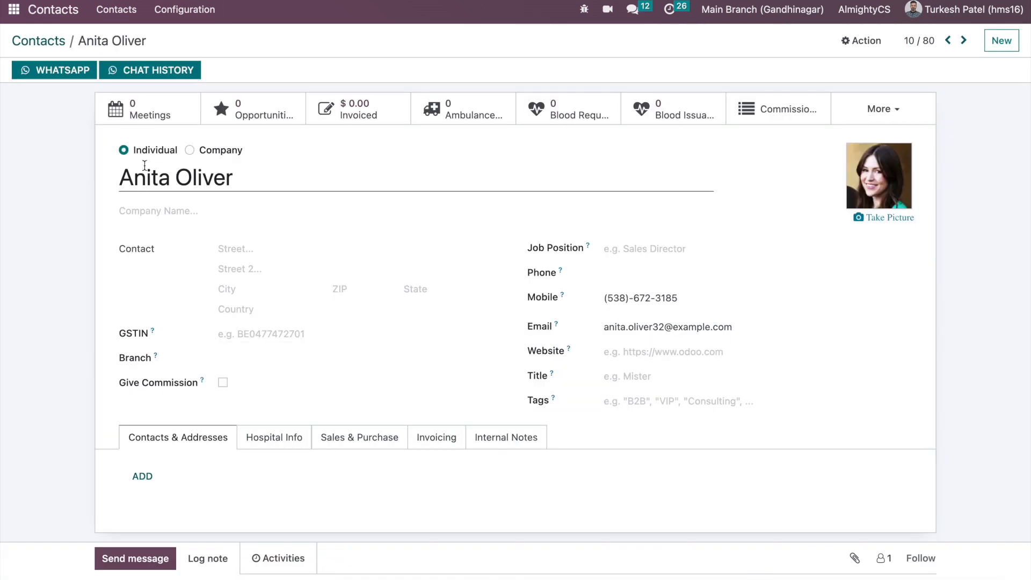
{"action": "left_click", "coordinate": [359, 356]}
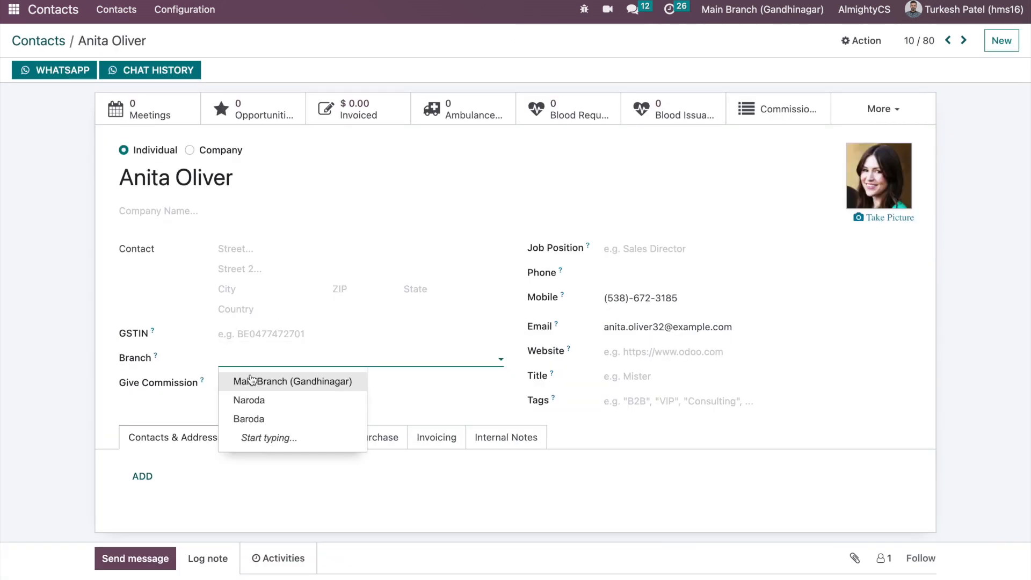
{"action": "left_click", "coordinate": [249, 400]}
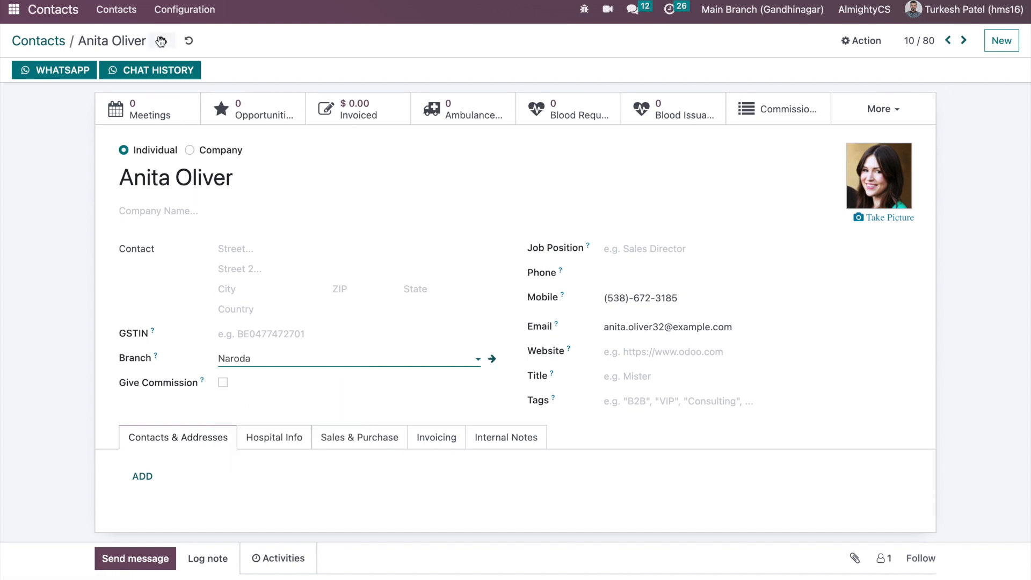
{"action": "left_click", "coordinate": [38, 41]}
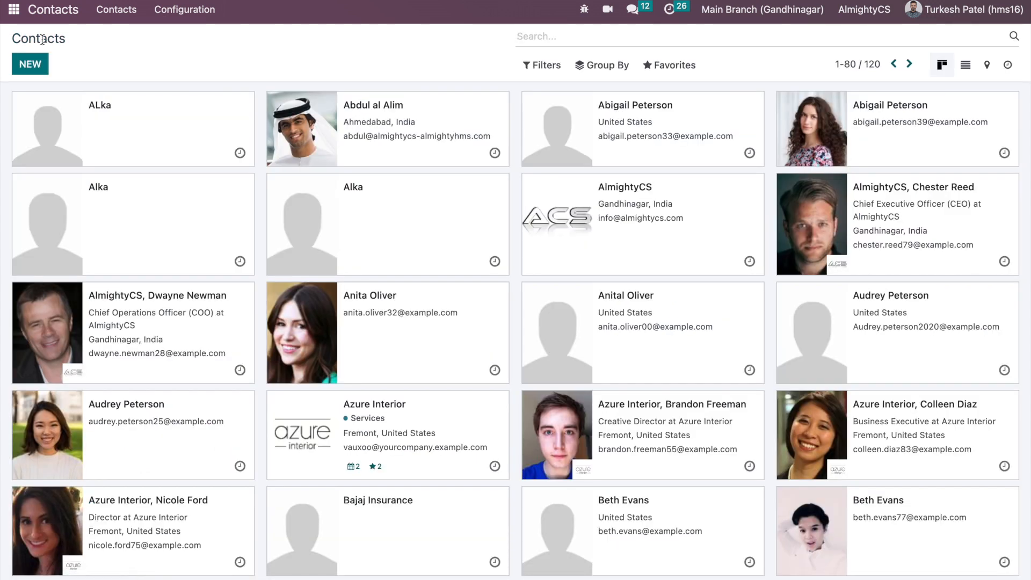
{"action": "mouse_move", "coordinate": [693, 232]}
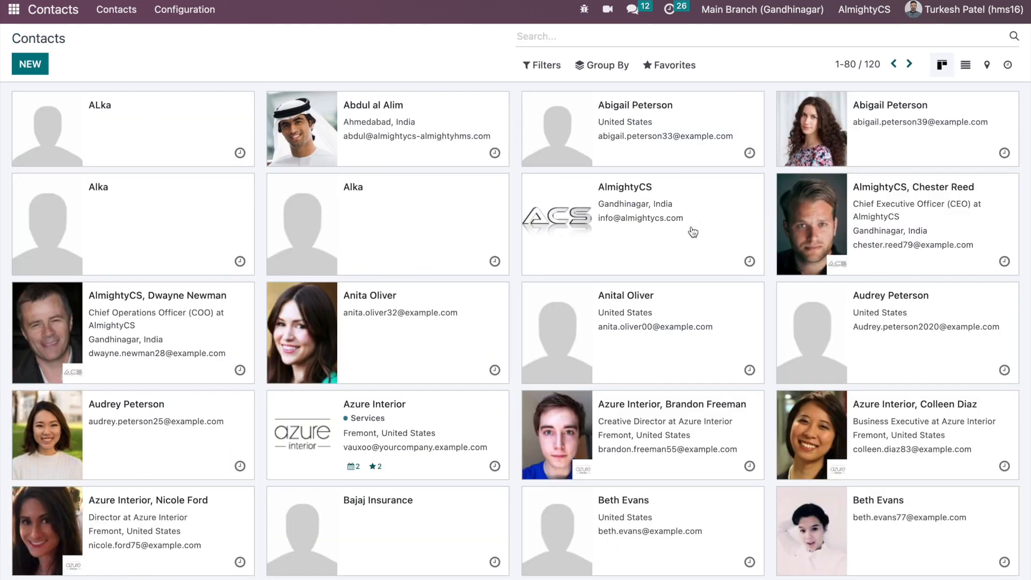
{"action": "left_click", "coordinate": [761, 10]}
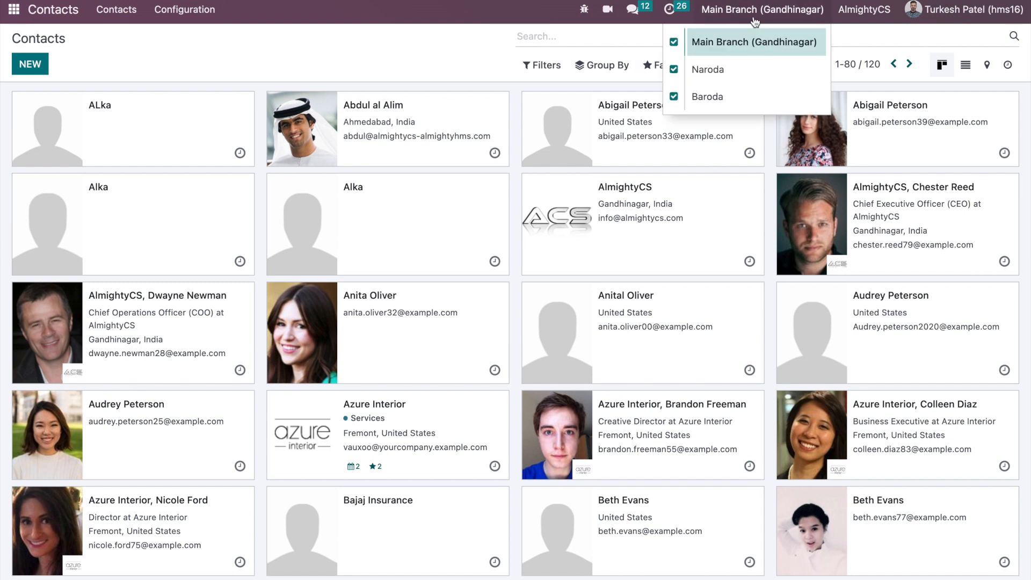
Step: Disable Baroda and Naroda access so contacts drop from 120 to 118, then go to the apps overview
{"action": "left_click", "coordinate": [674, 96]}
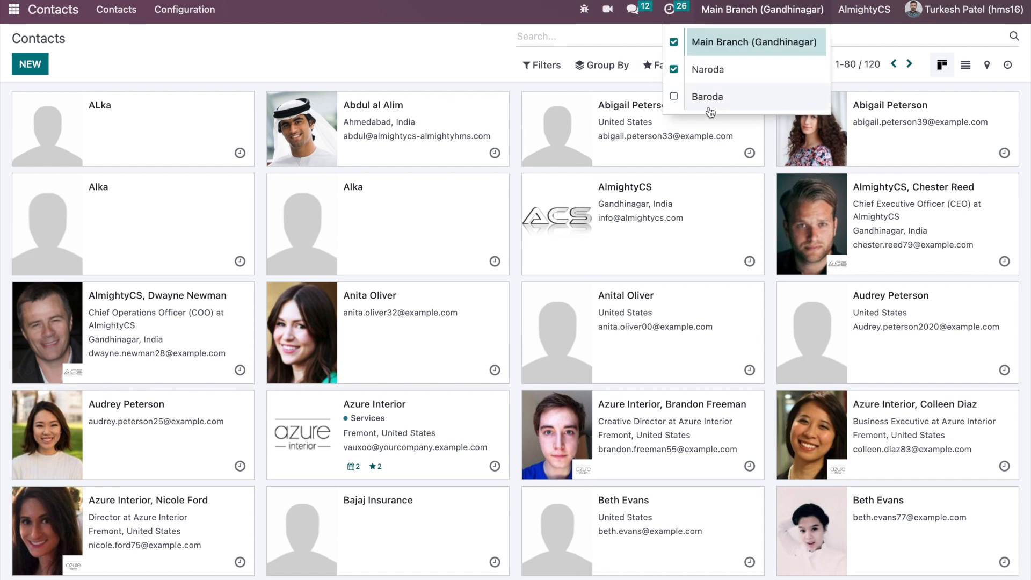
{"action": "mouse_move", "coordinate": [445, 51]}
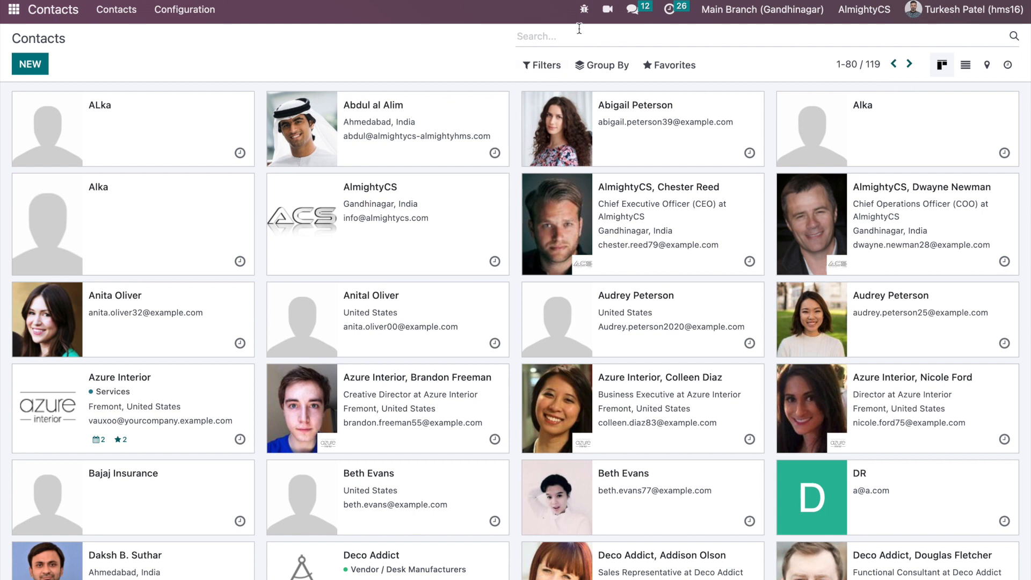
{"action": "left_click", "coordinate": [760, 10]}
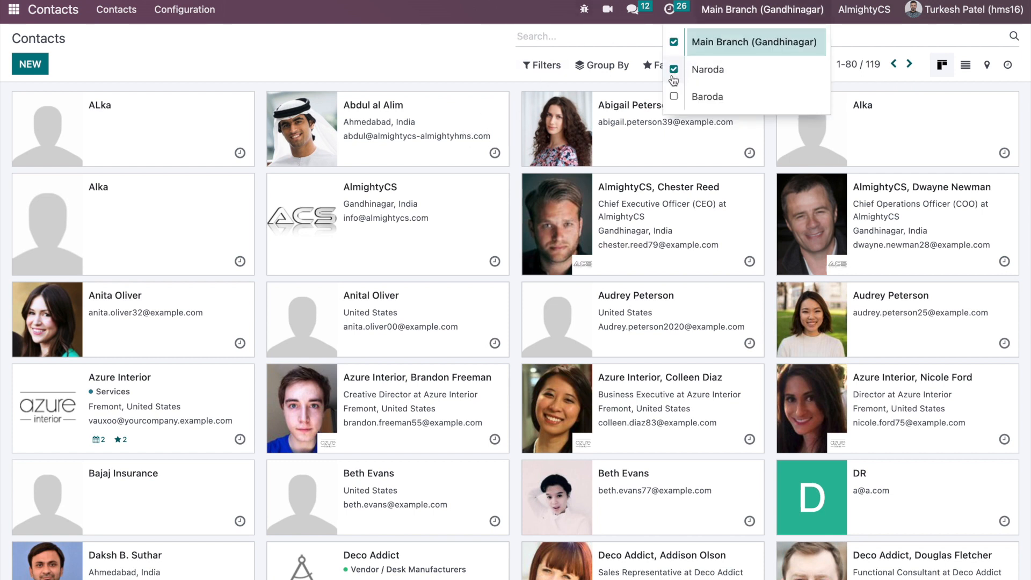
{"action": "left_click", "coordinate": [673, 69]}
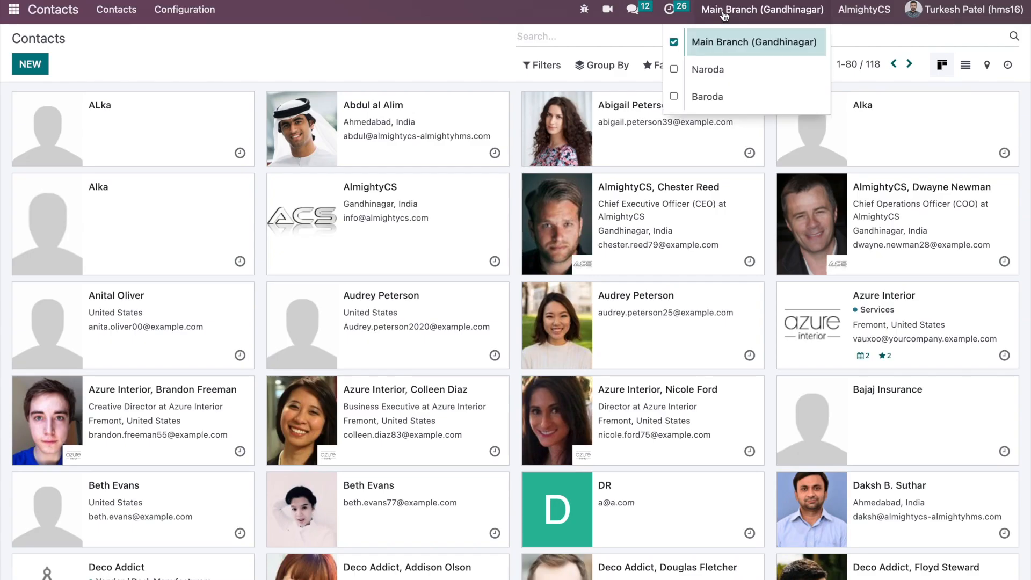
{"action": "mouse_move", "coordinate": [224, 374]}
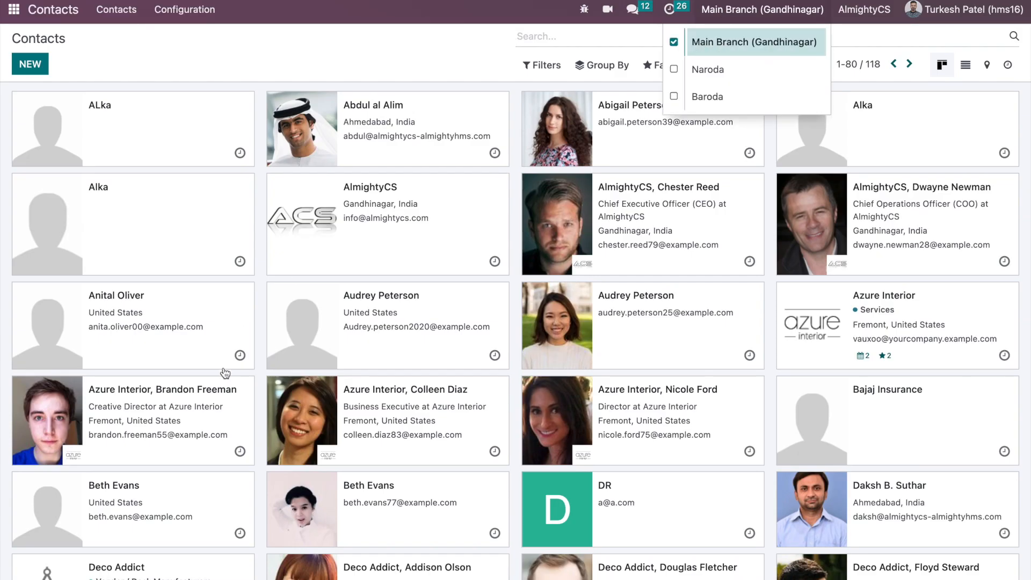
{"action": "mouse_move", "coordinate": [563, 295]}
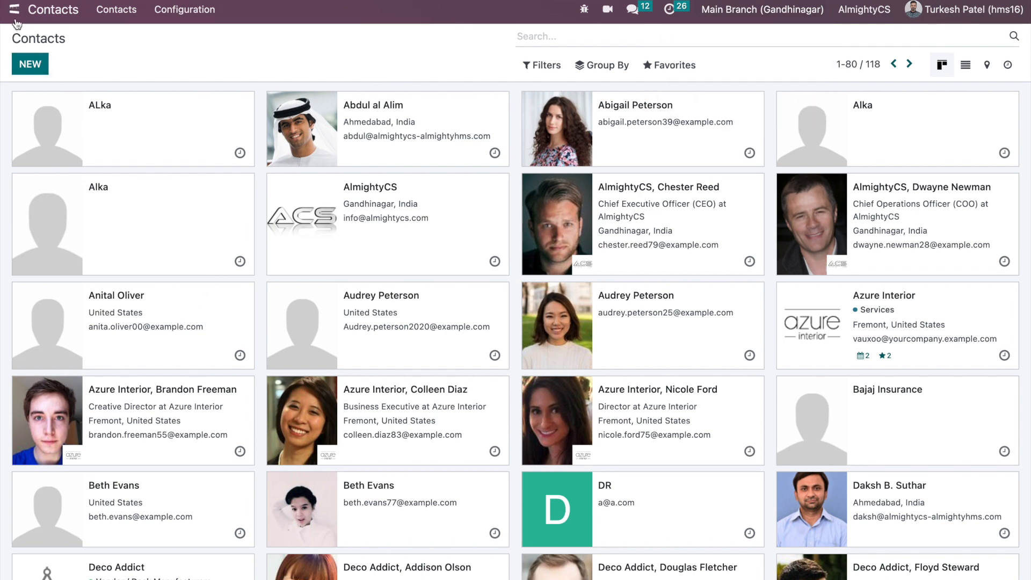
{"action": "left_click", "coordinate": [14, 10]}
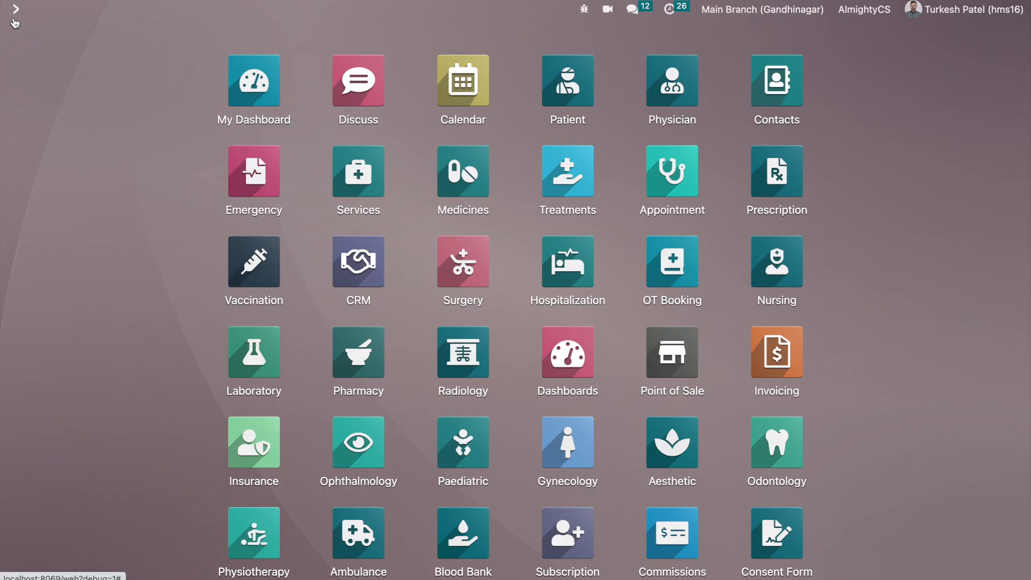
{"action": "mouse_move", "coordinate": [13, 11]}
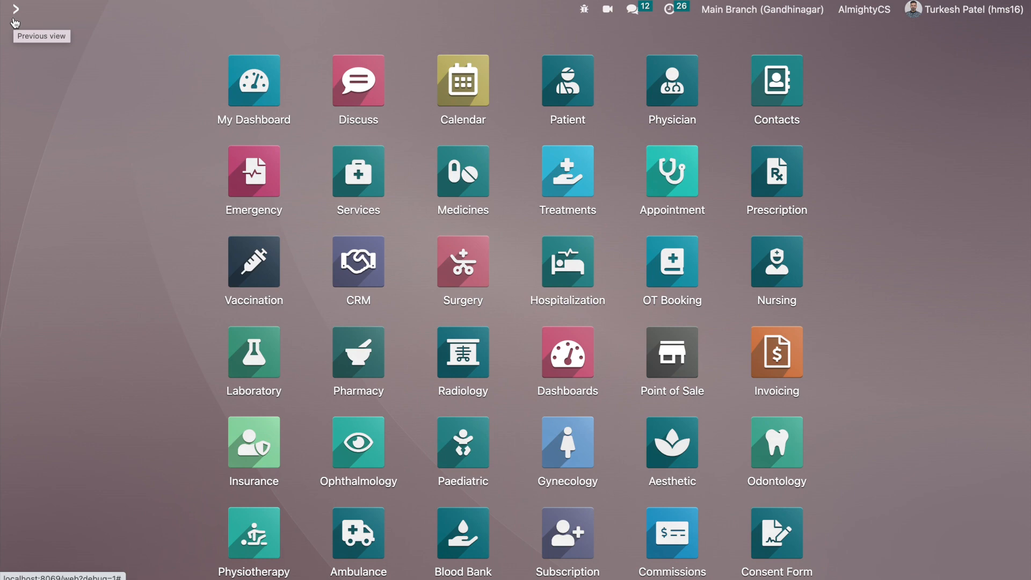
Step: Search apps for 'pa' and enter the Patient app listing 35 records
{"action": "type", "text": "pa"}
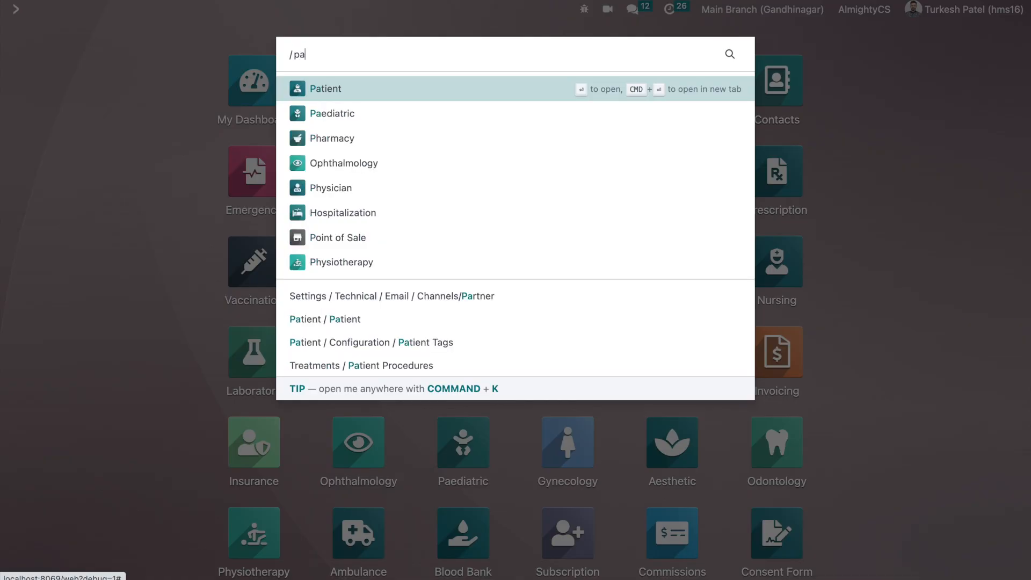
{"action": "left_click", "coordinate": [325, 89]}
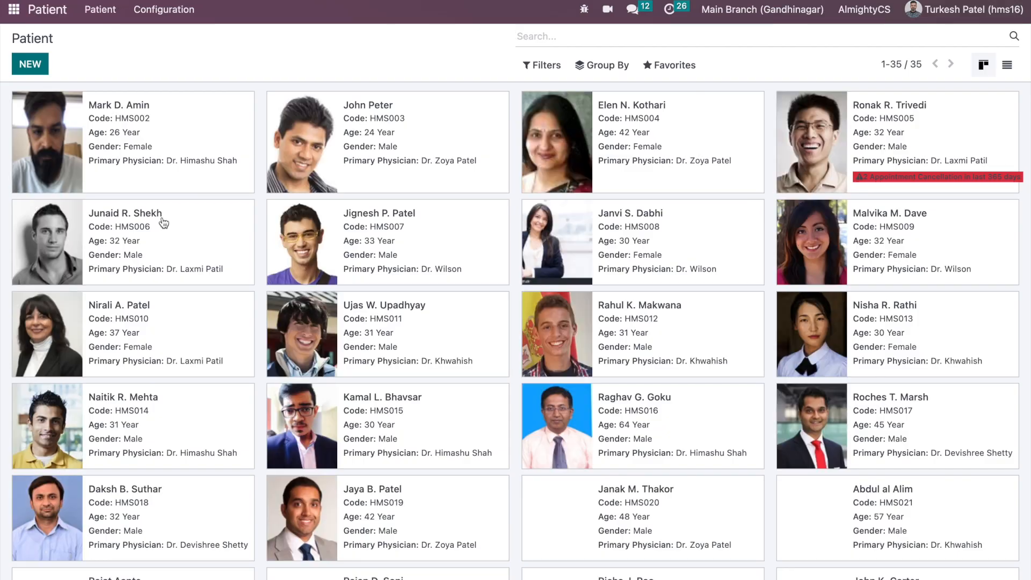
{"action": "mouse_move", "coordinate": [431, 139]}
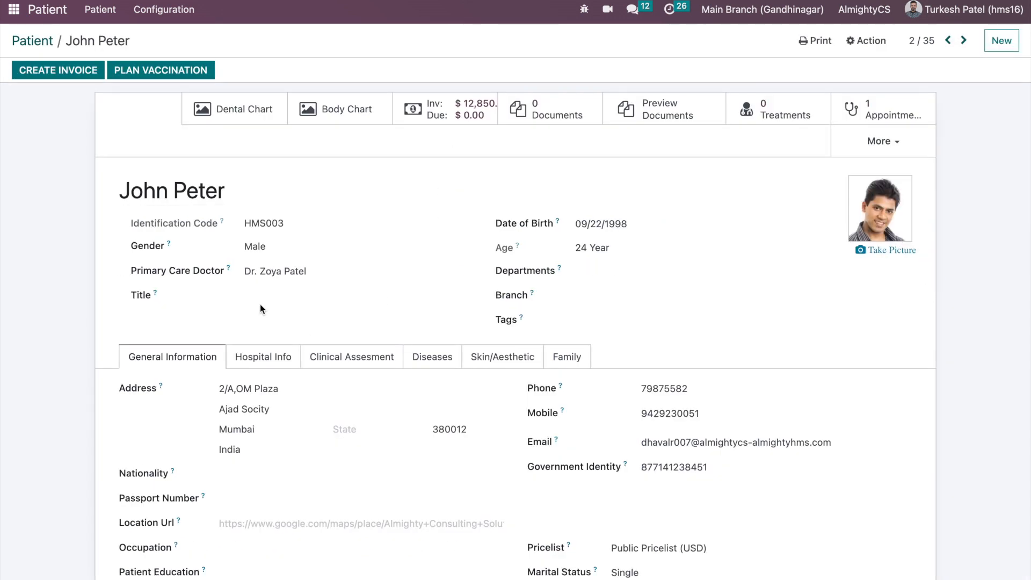
{"action": "left_click", "coordinate": [704, 295]}
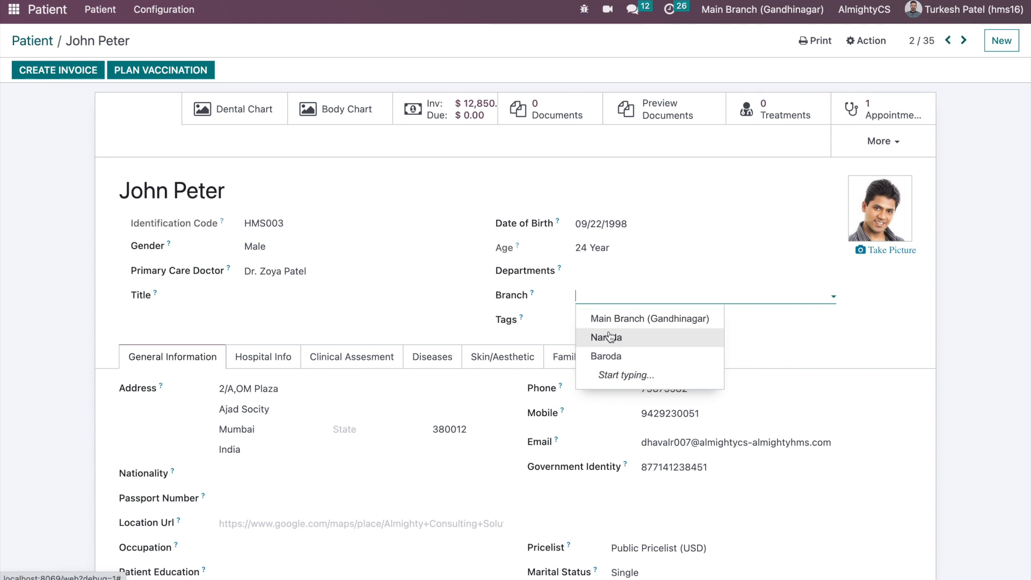
{"action": "left_click", "coordinate": [606, 337]}
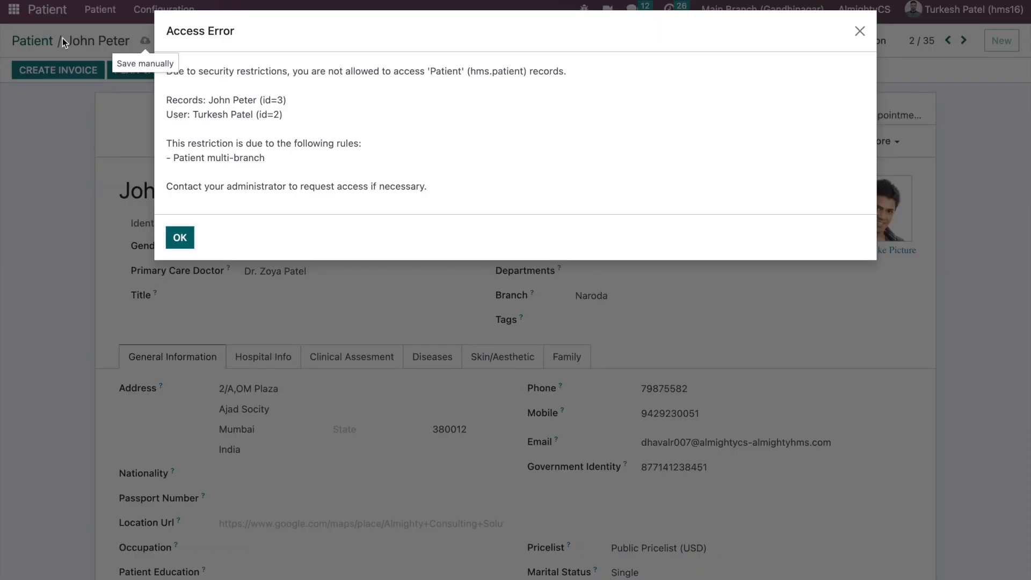
{"action": "left_click", "coordinate": [180, 238]}
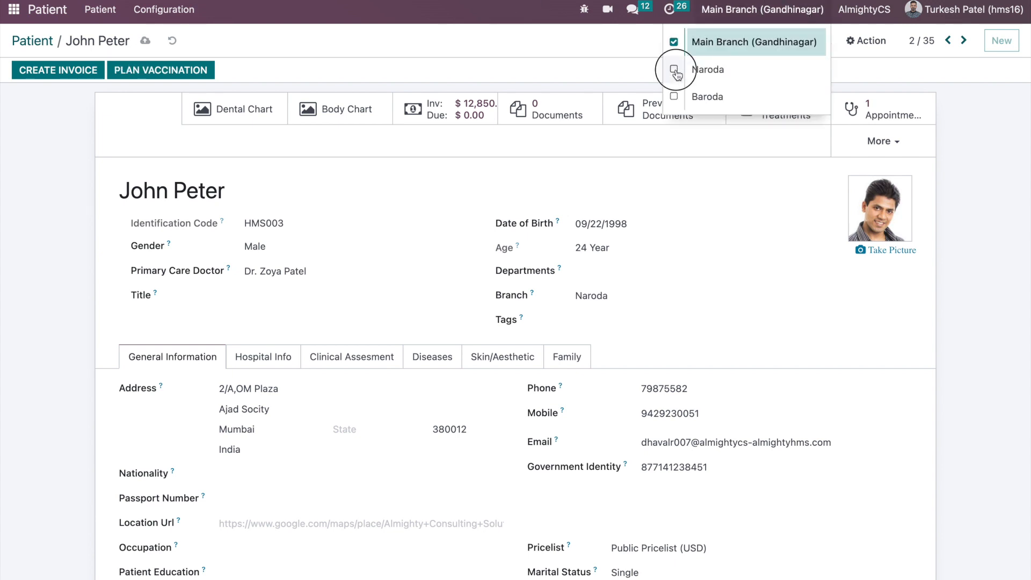
{"action": "left_click", "coordinate": [674, 68]}
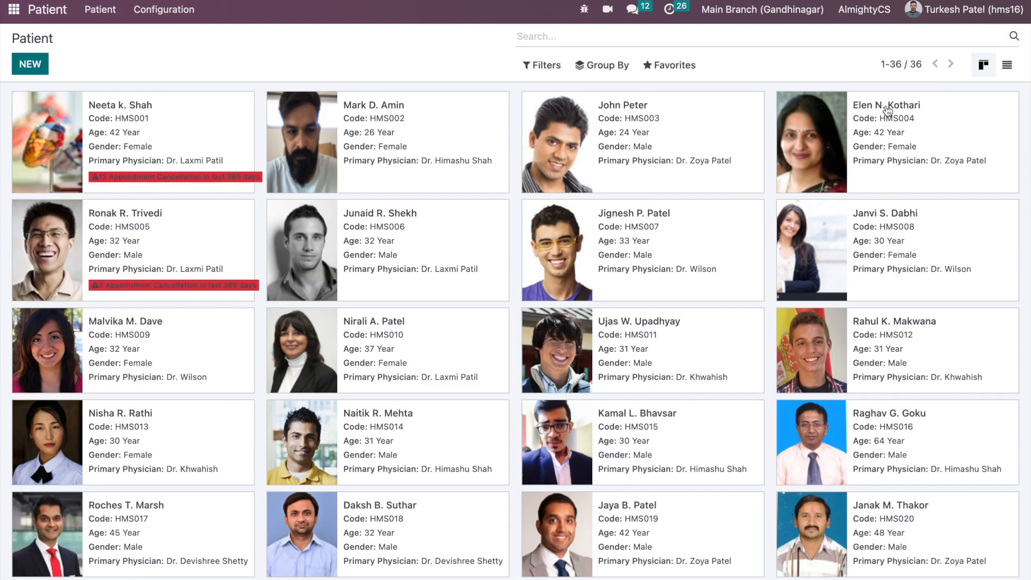
Step: Disable Naroda access so the patient list drops to 34, then return to the apps overview
{"action": "left_click", "coordinate": [761, 10]}
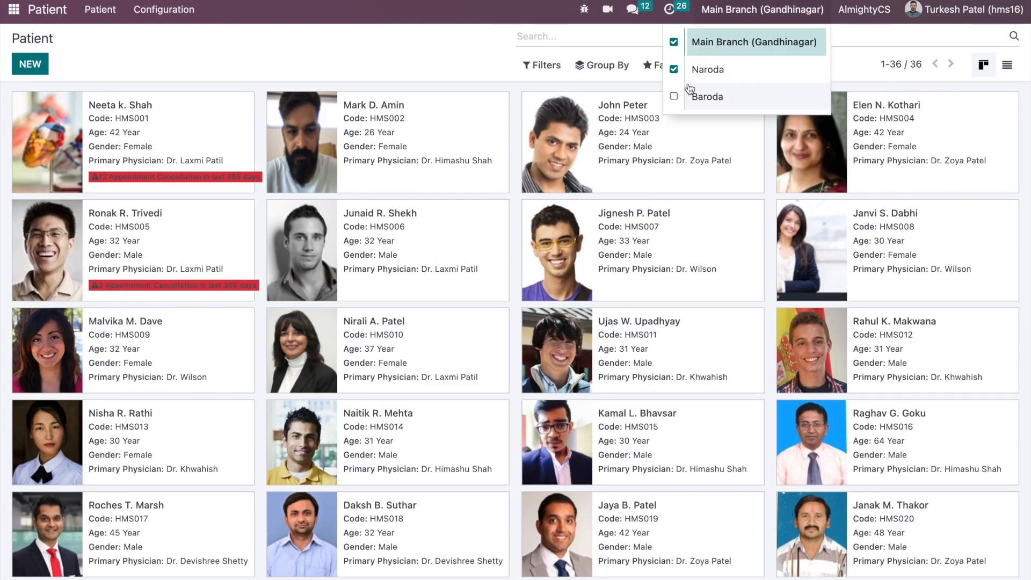
{"action": "left_click", "coordinate": [673, 69]}
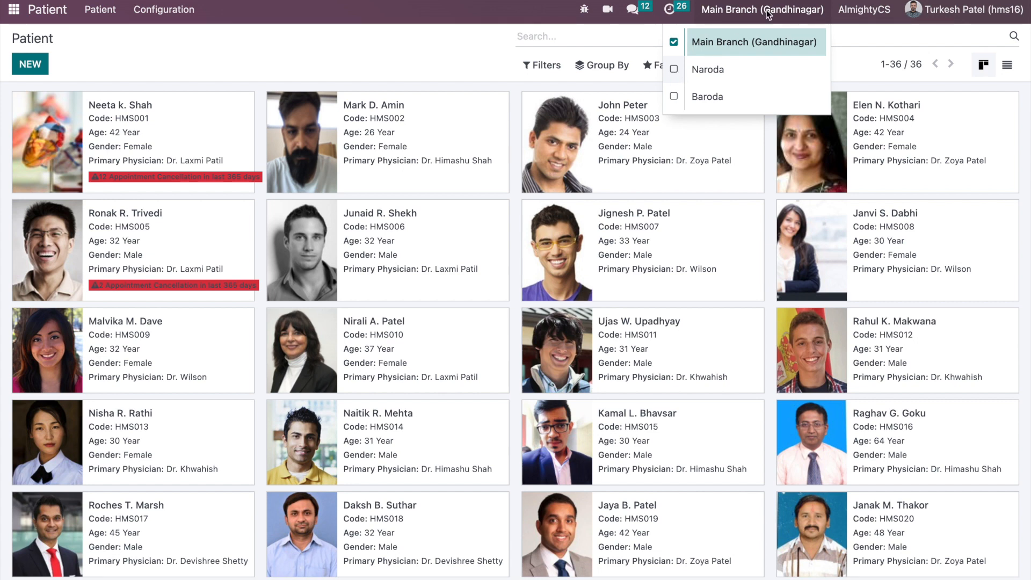
{"action": "left_click", "coordinate": [674, 42]}
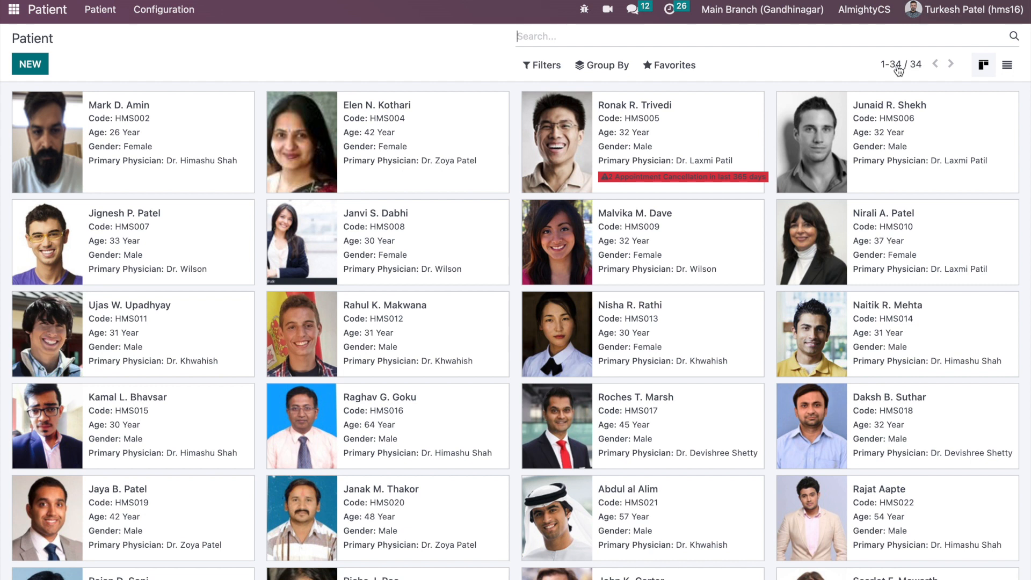
{"action": "mouse_move", "coordinate": [881, 78]}
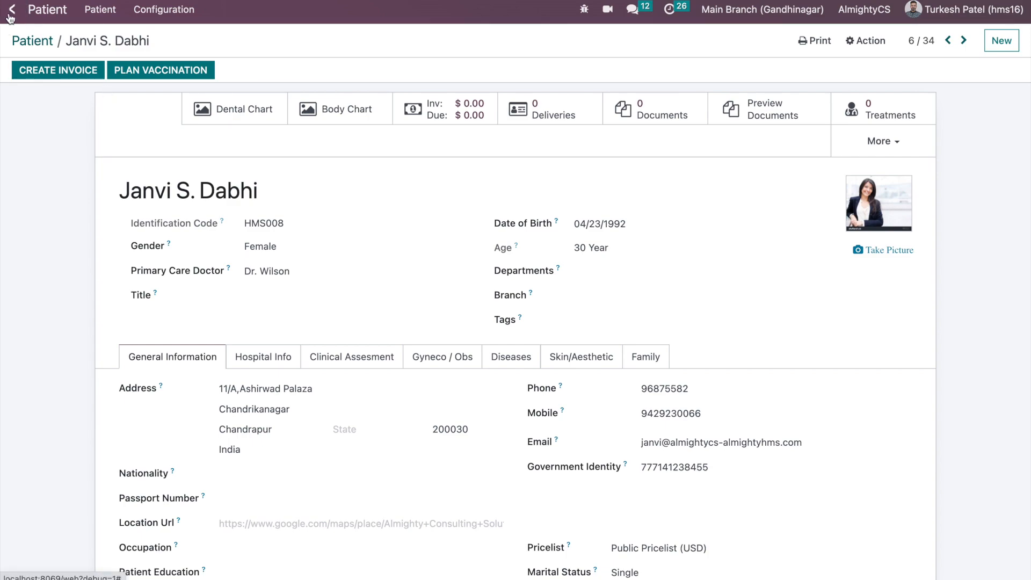
{"action": "left_click", "coordinate": [10, 10]}
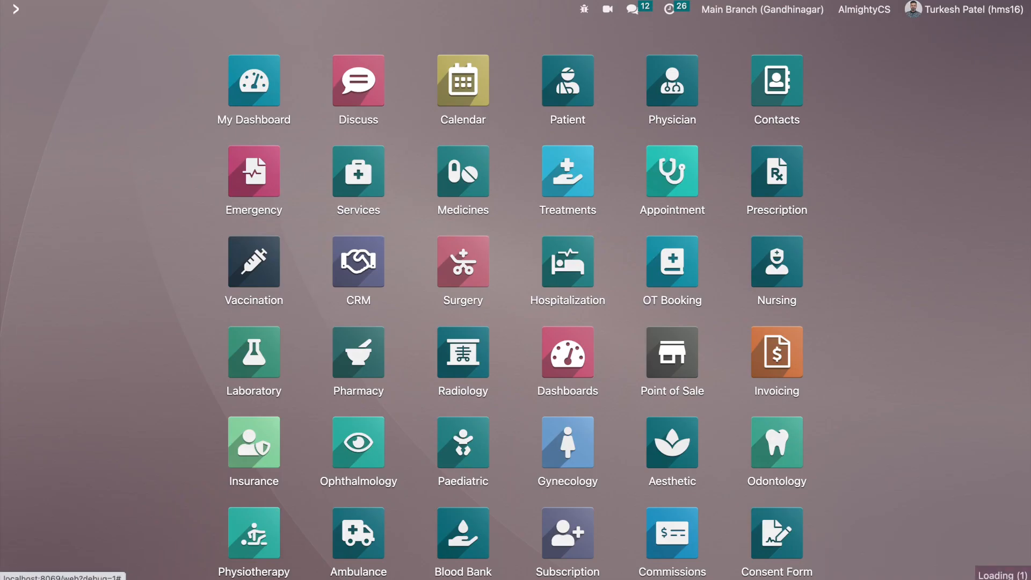
{"action": "left_click", "coordinate": [672, 170]}
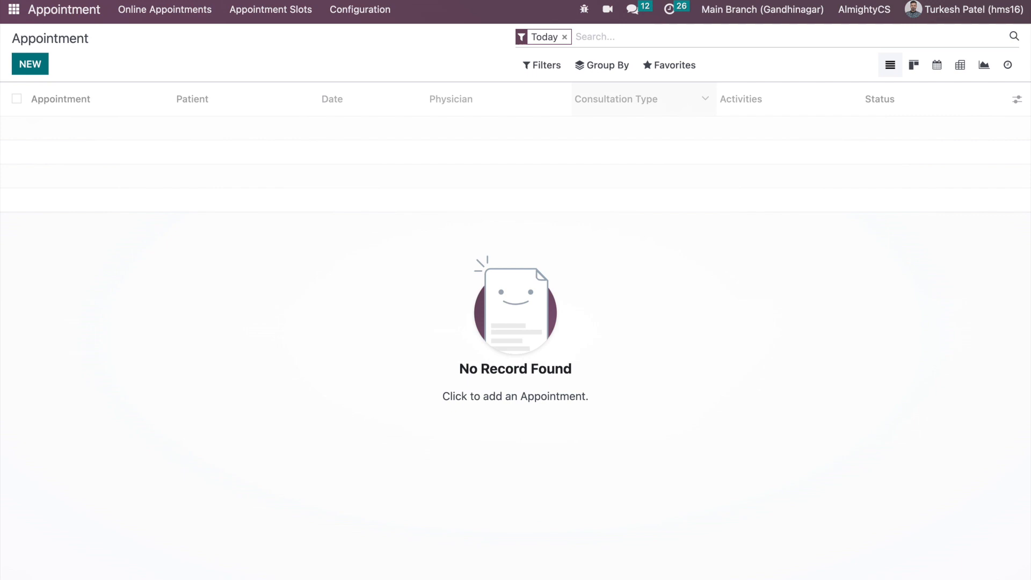
{"action": "left_click", "coordinate": [564, 36]}
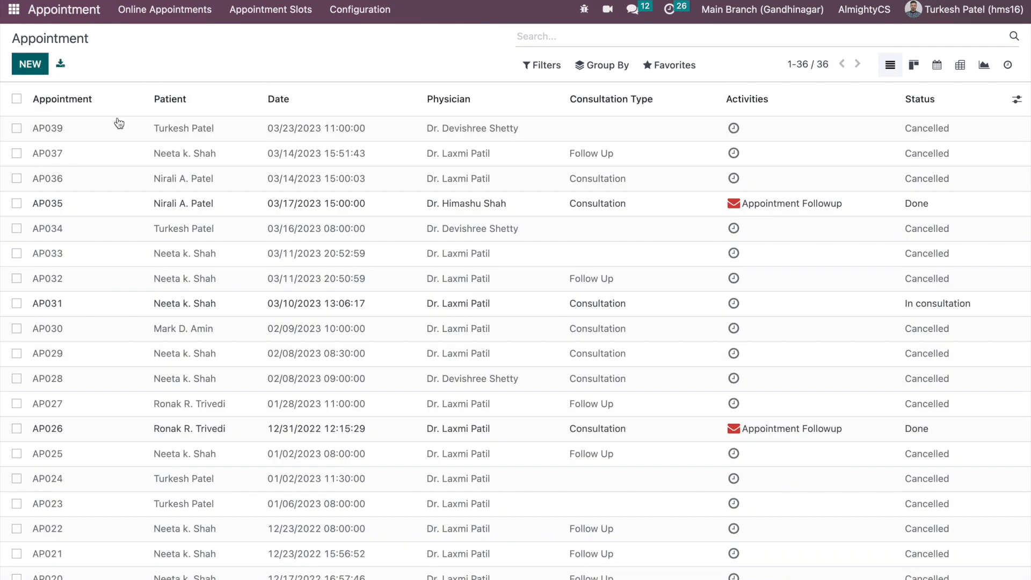
{"action": "left_click", "coordinate": [30, 64]}
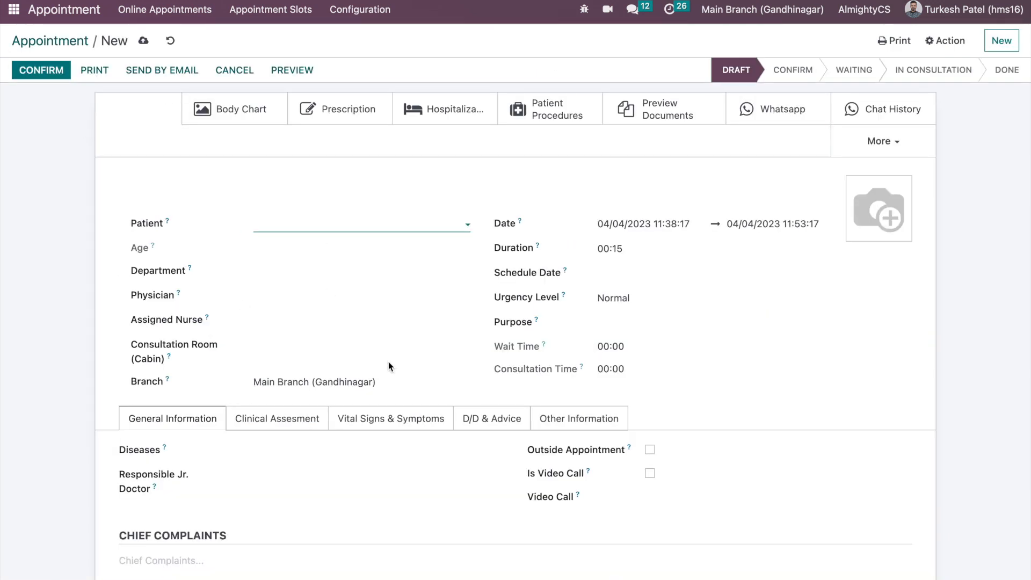
{"action": "mouse_move", "coordinate": [124, 245]}
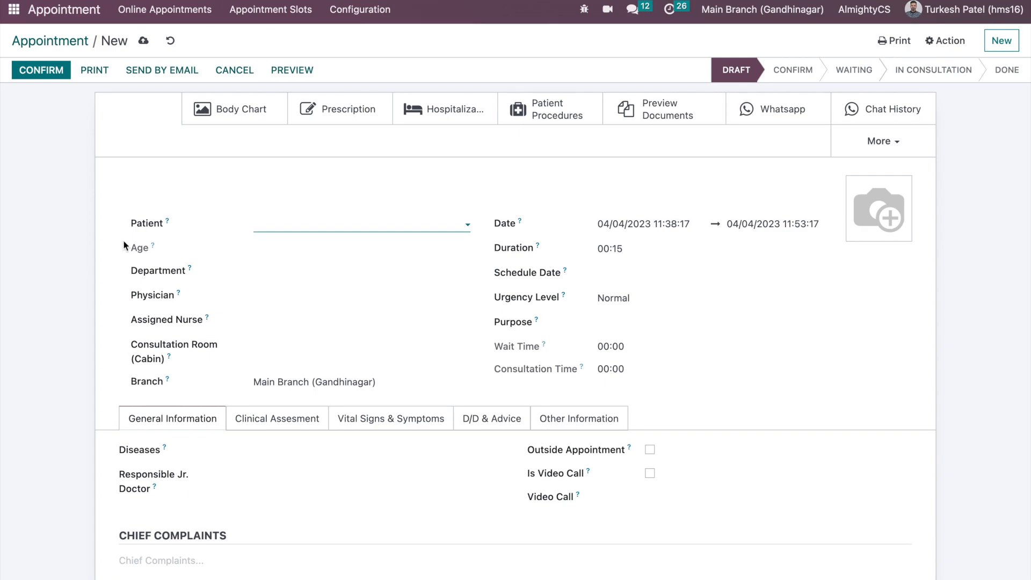
{"action": "left_click", "coordinate": [13, 9]}
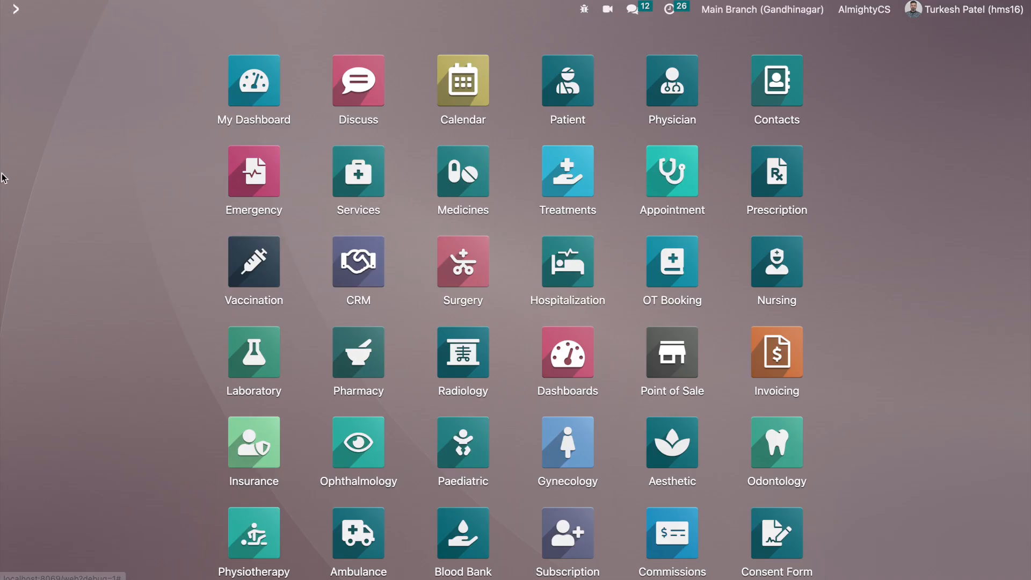